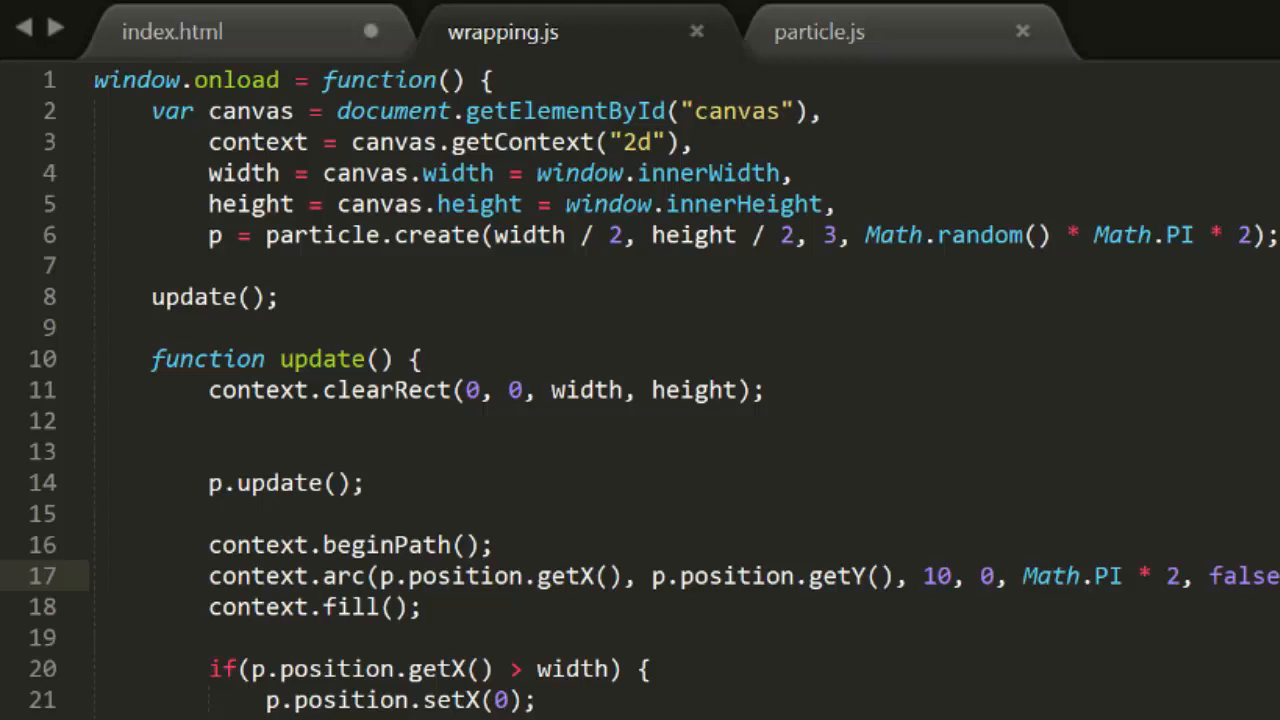
- Add 'radius: 0,' after 'mass: 1,' in the particle object in particle.js
scroll("down", 3)
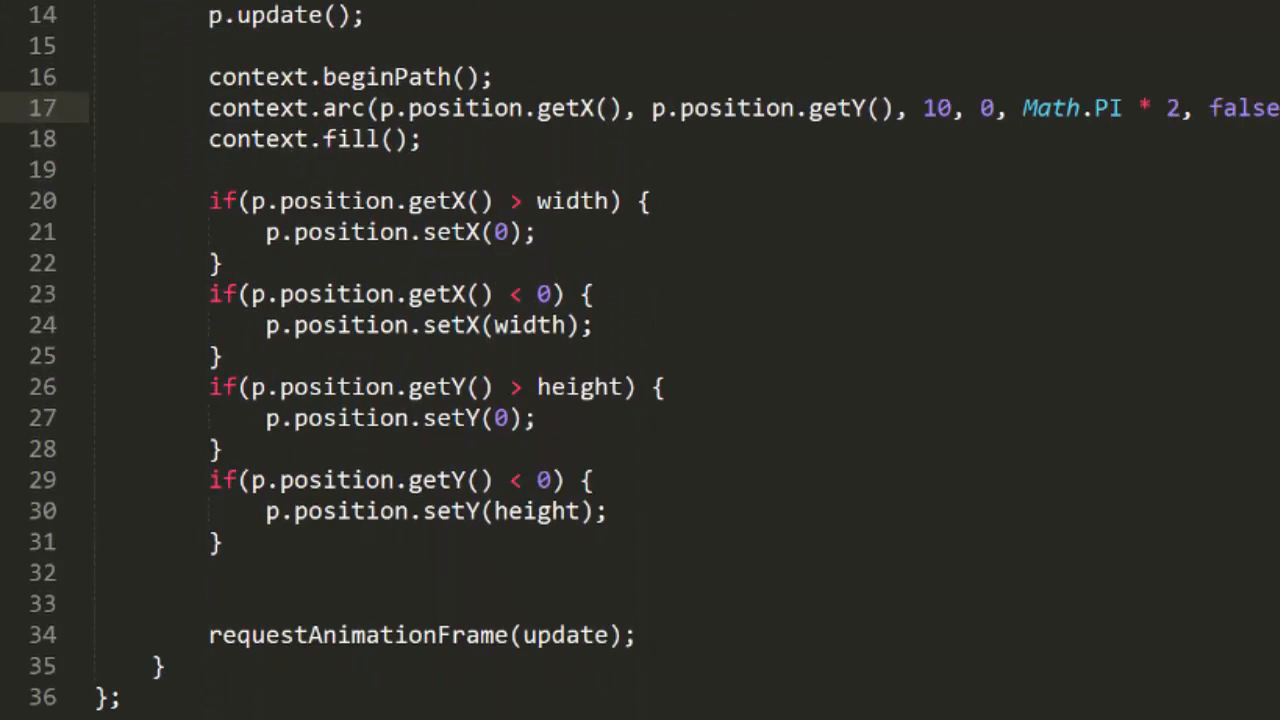
mouse_move(1232, 276)
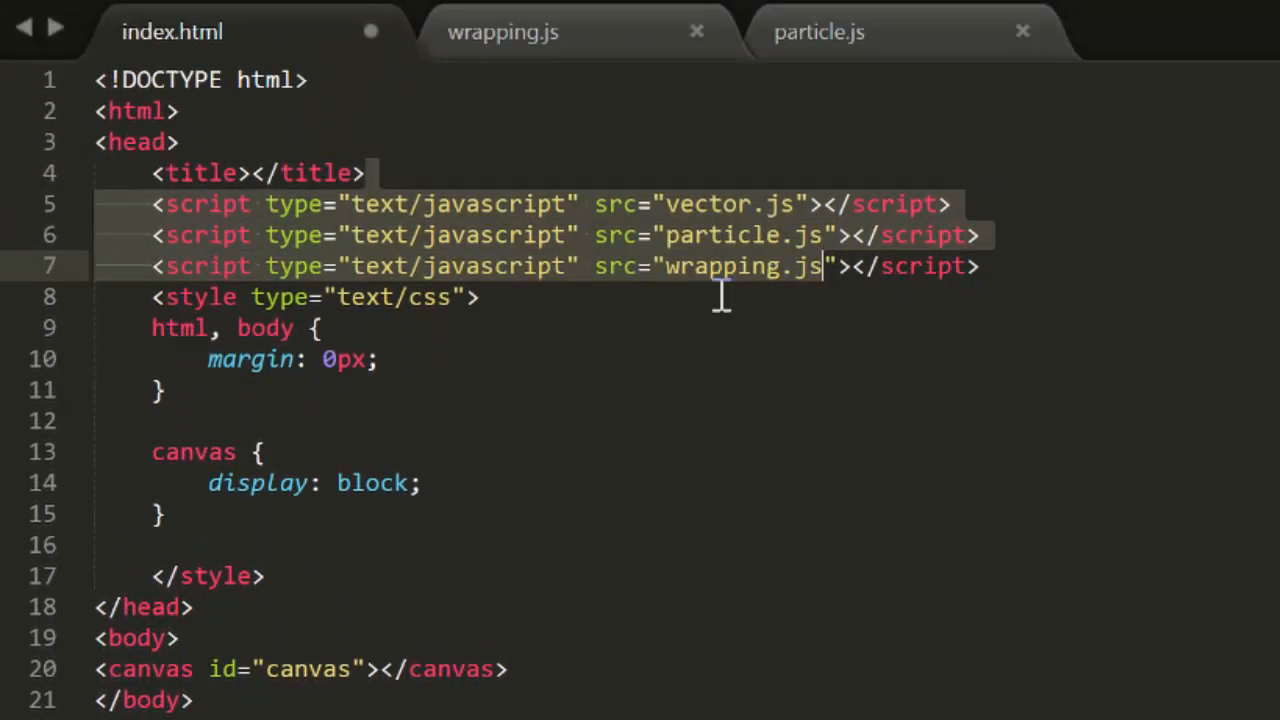
mouse_move(880, 644)
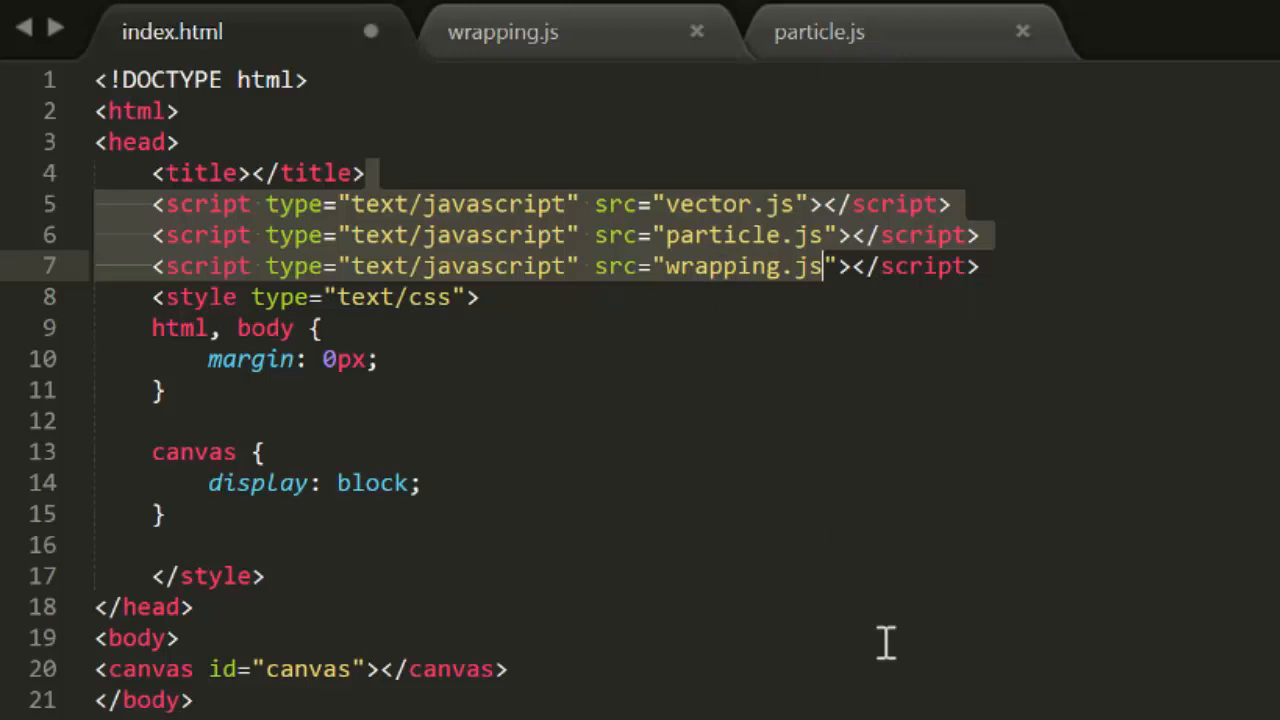
mouse_move(650, 222)
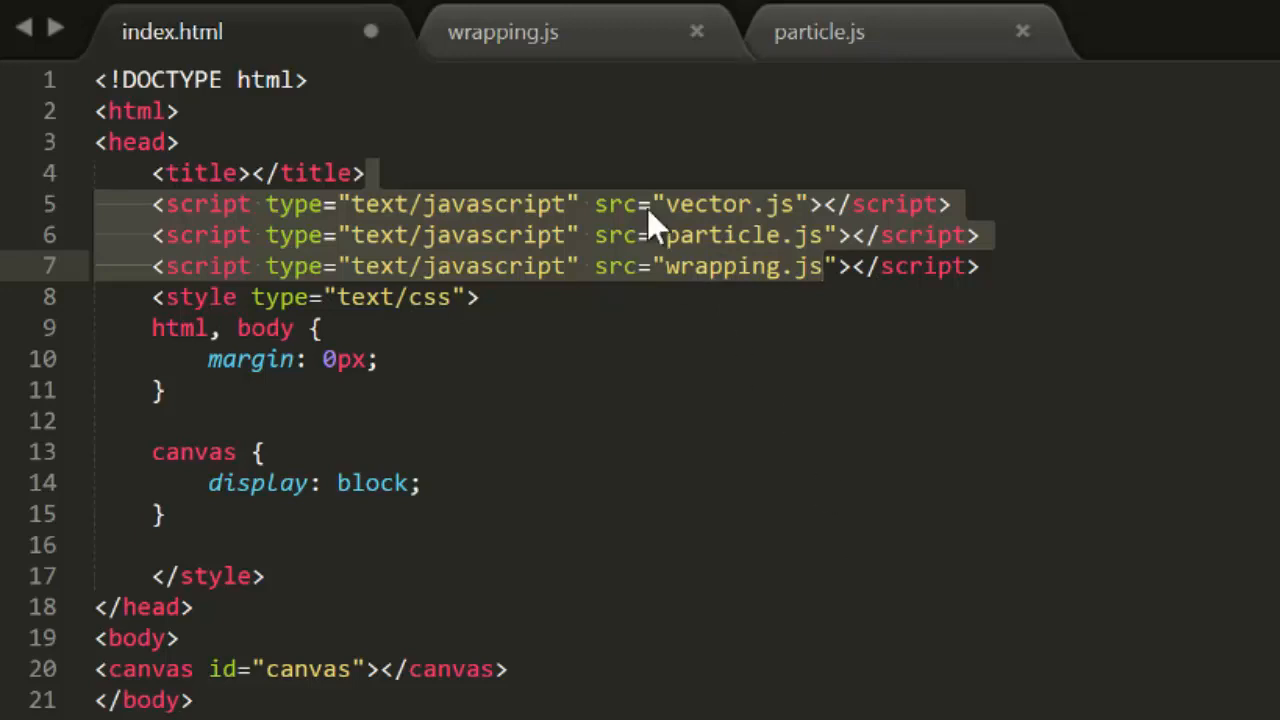
left_click(500, 32)
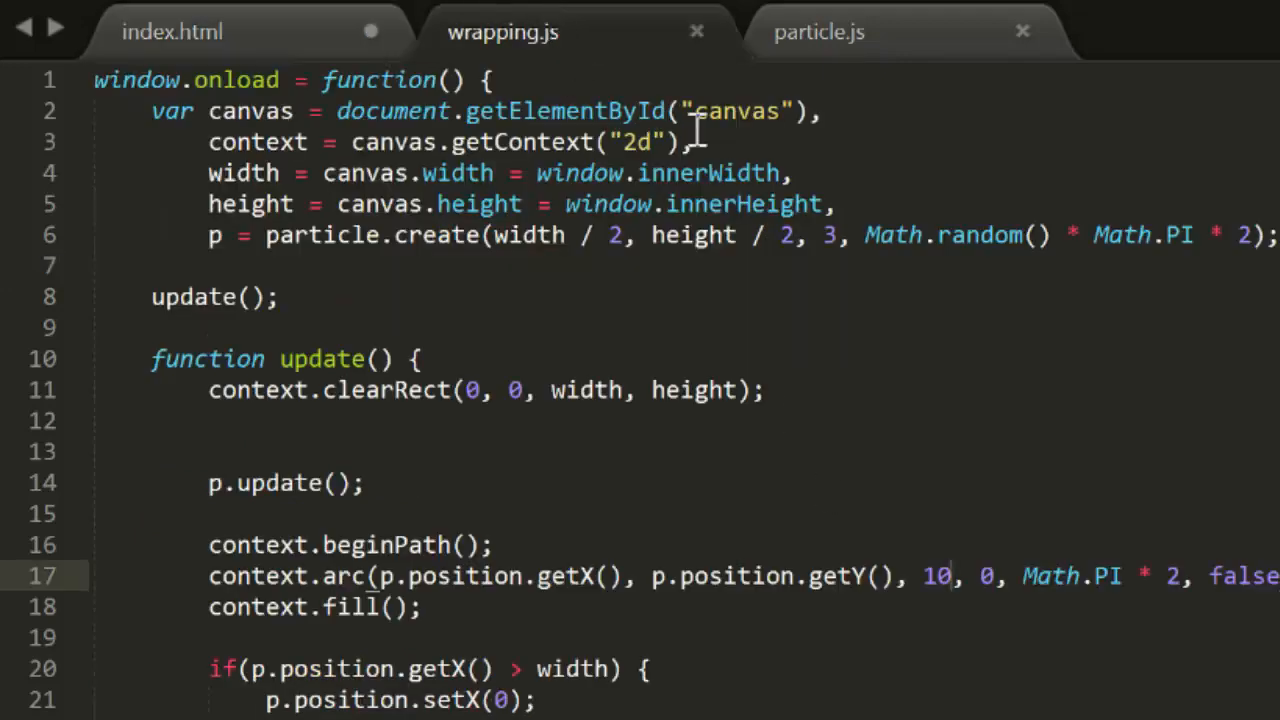
left_click(820, 32)
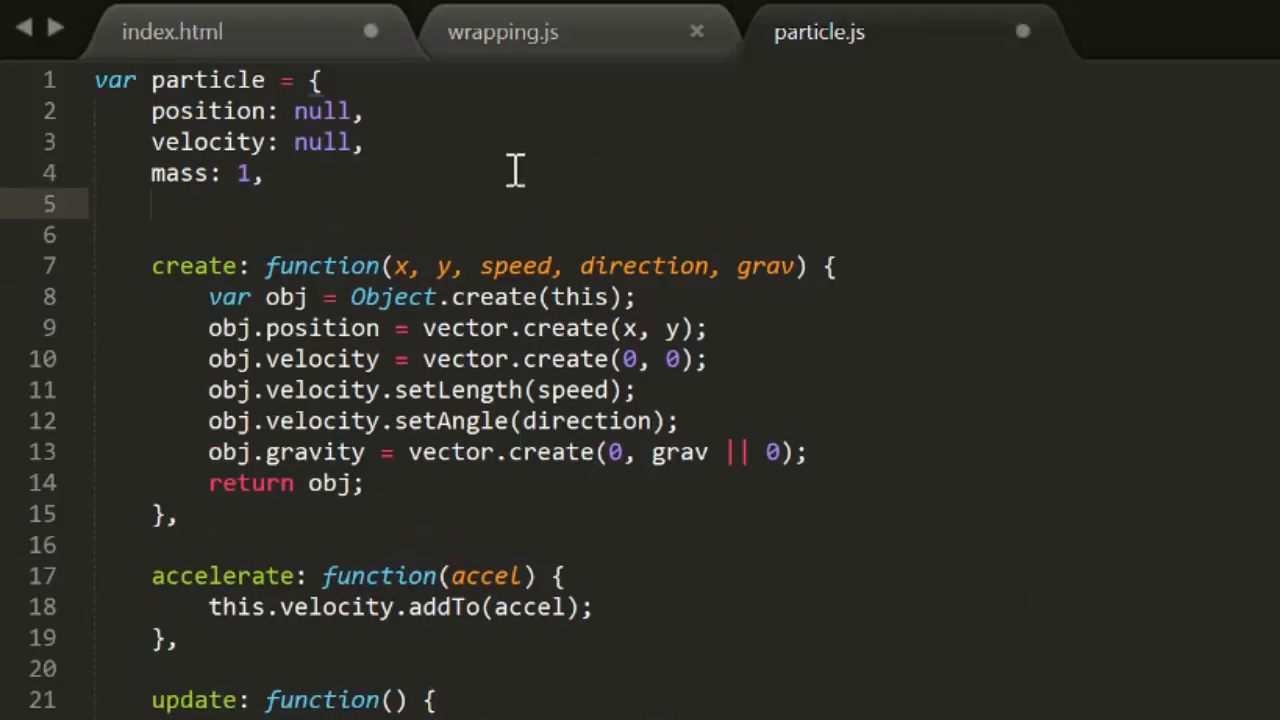
type("radius")
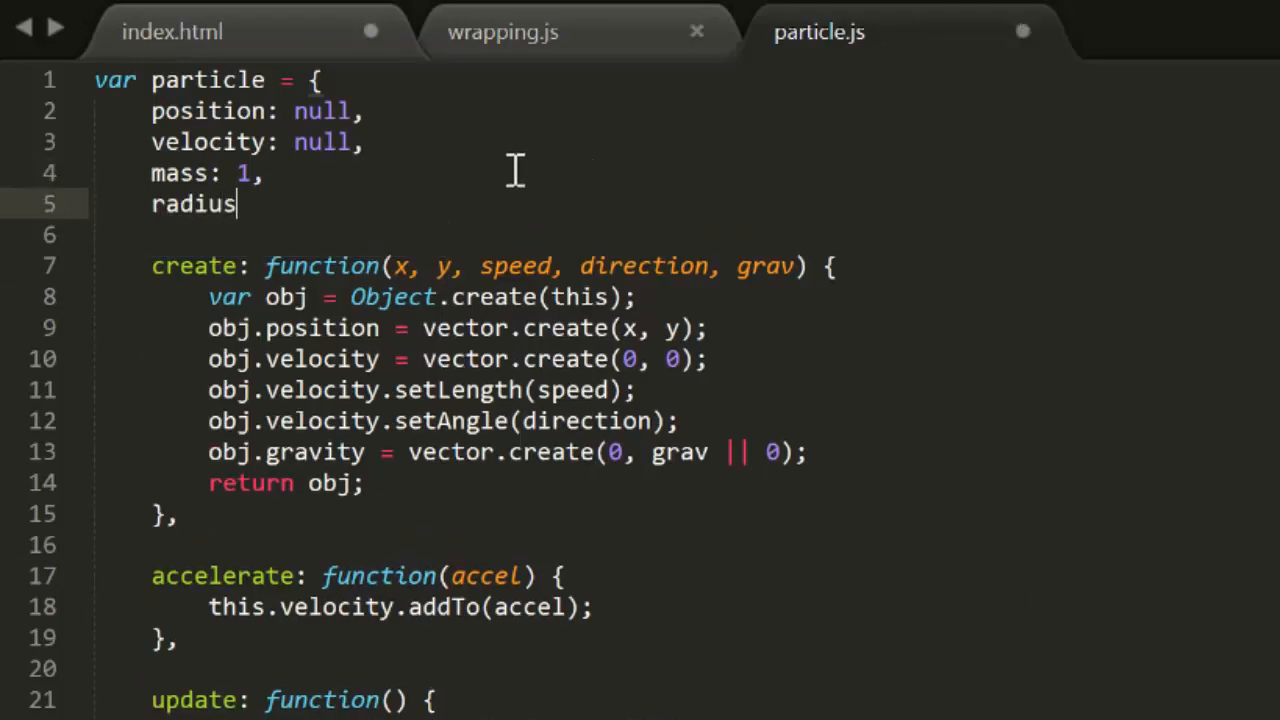
type(": 0,")
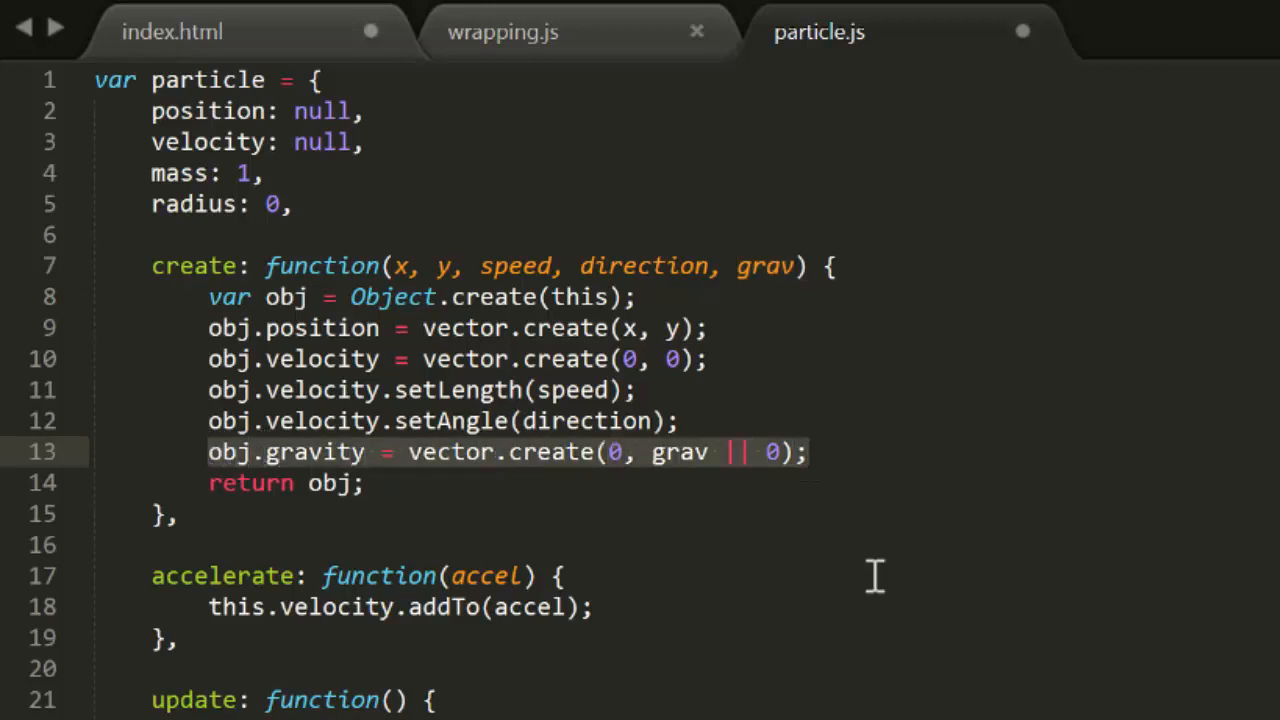
mouse_move(570, 58)
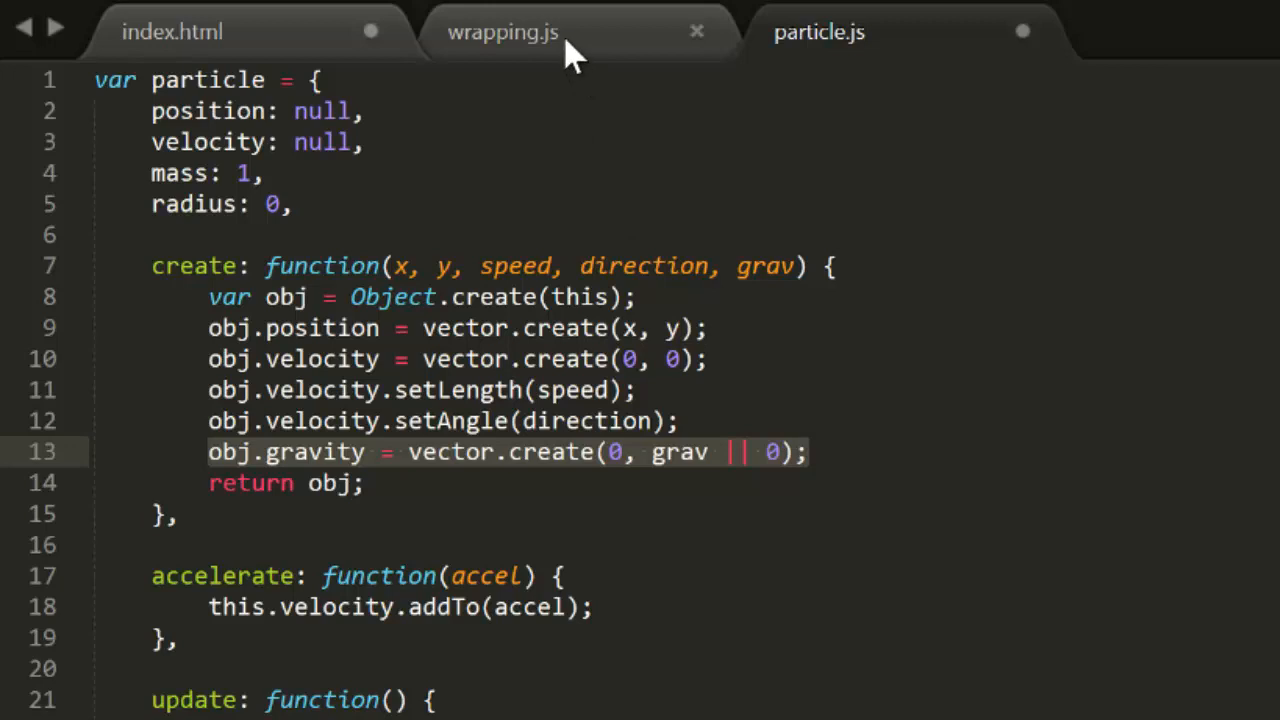
- In wrapping.js set 'p.radius = 20;' and draw the arc with p.radius instead of 10
left_click(496, 32)
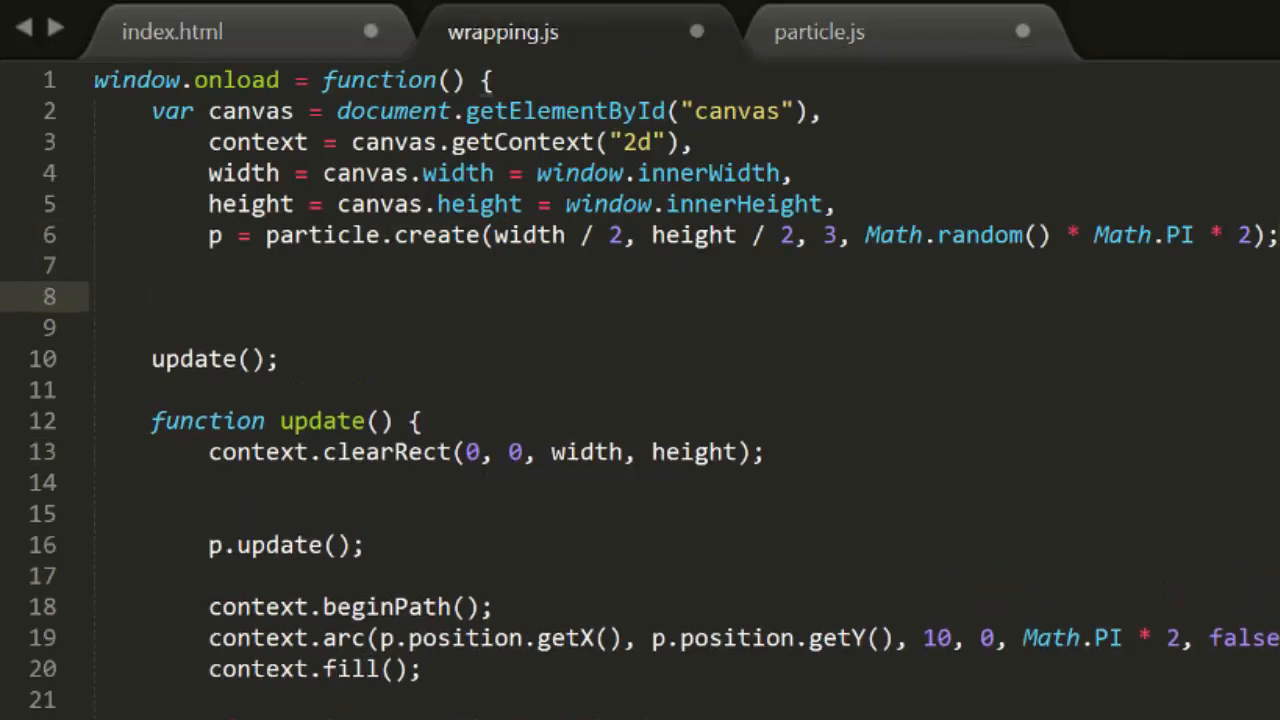
type("p.radius = 20")
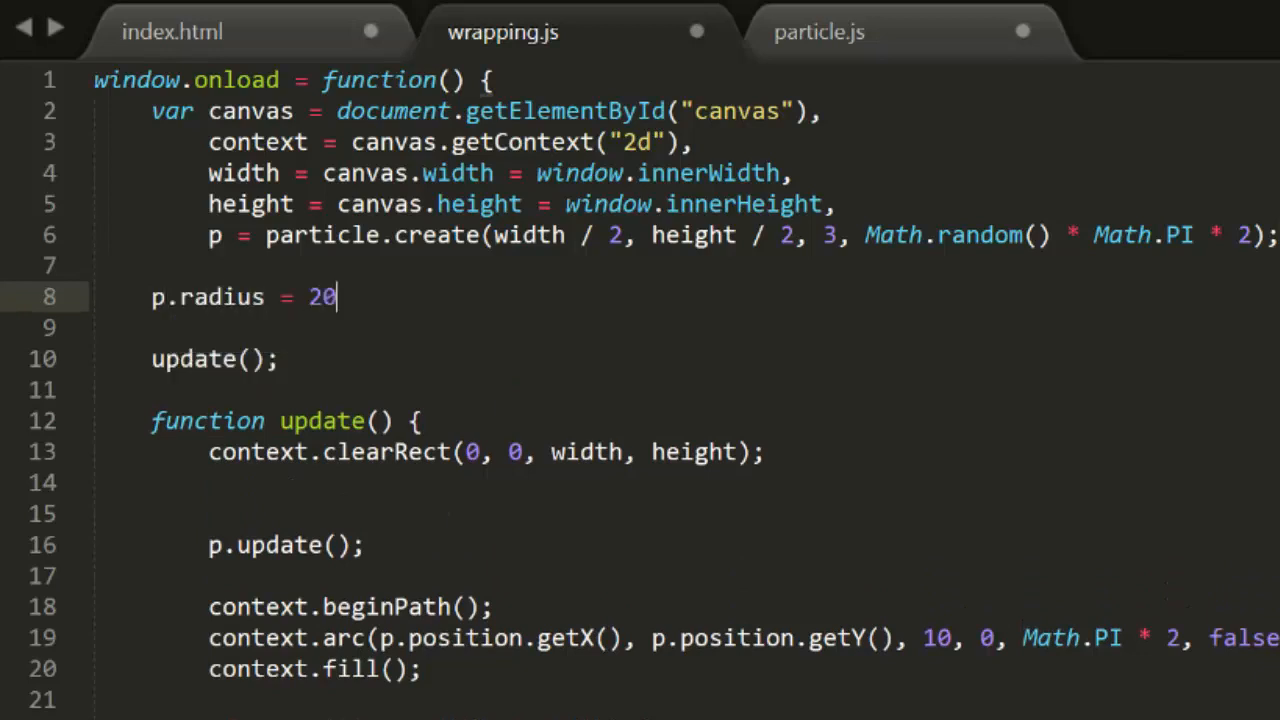
type(";")
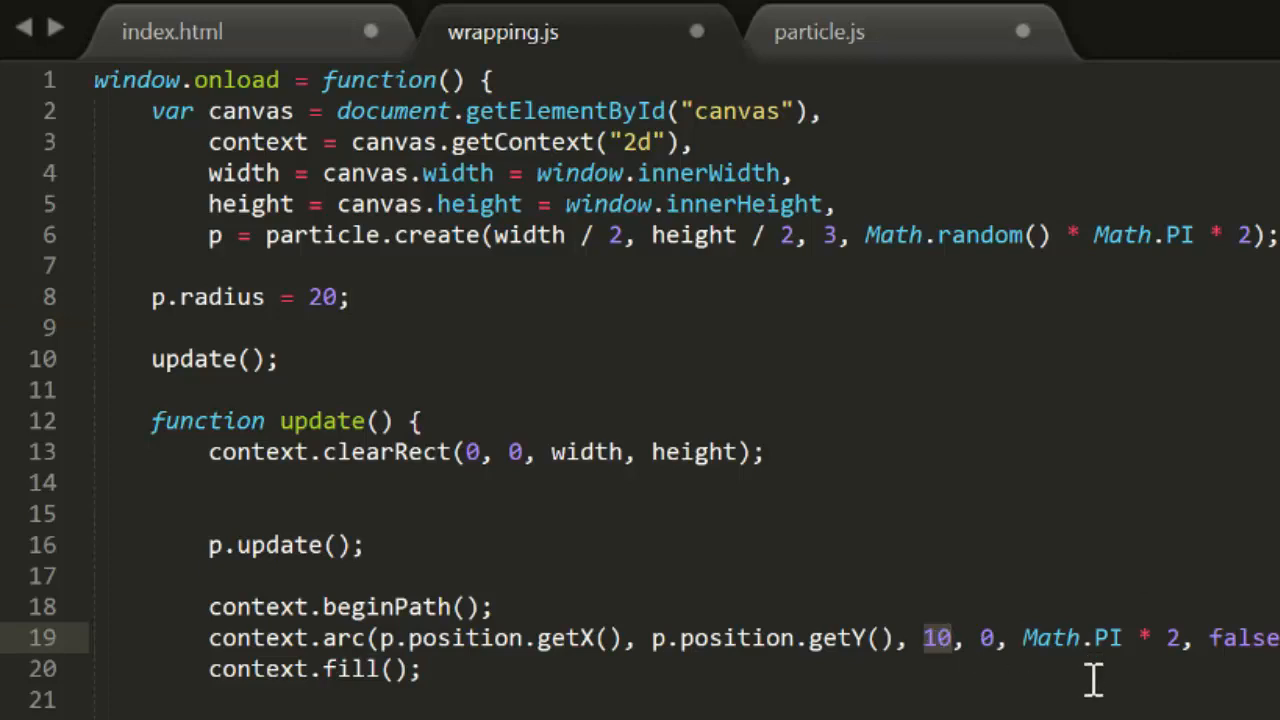
type("p.radius")
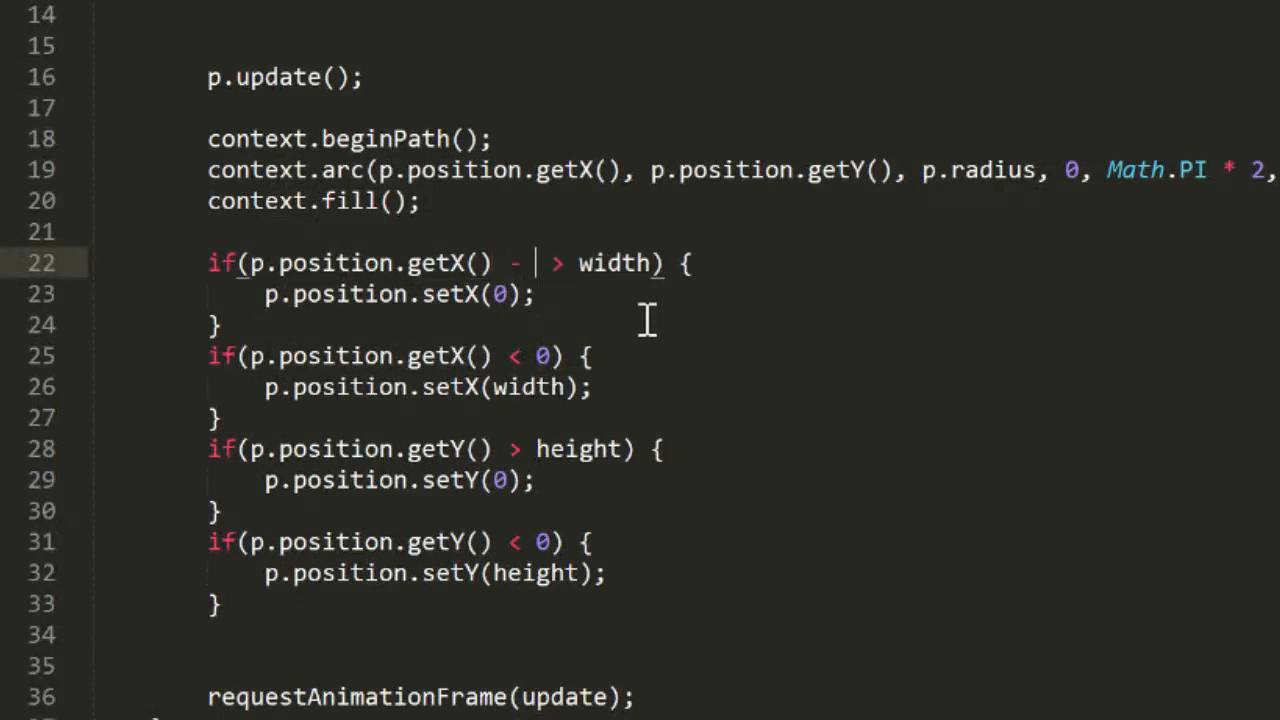
- Offset each edge condition and setX/setY position by '- p.radius' or '+ p.radius'
type("p.radiu")
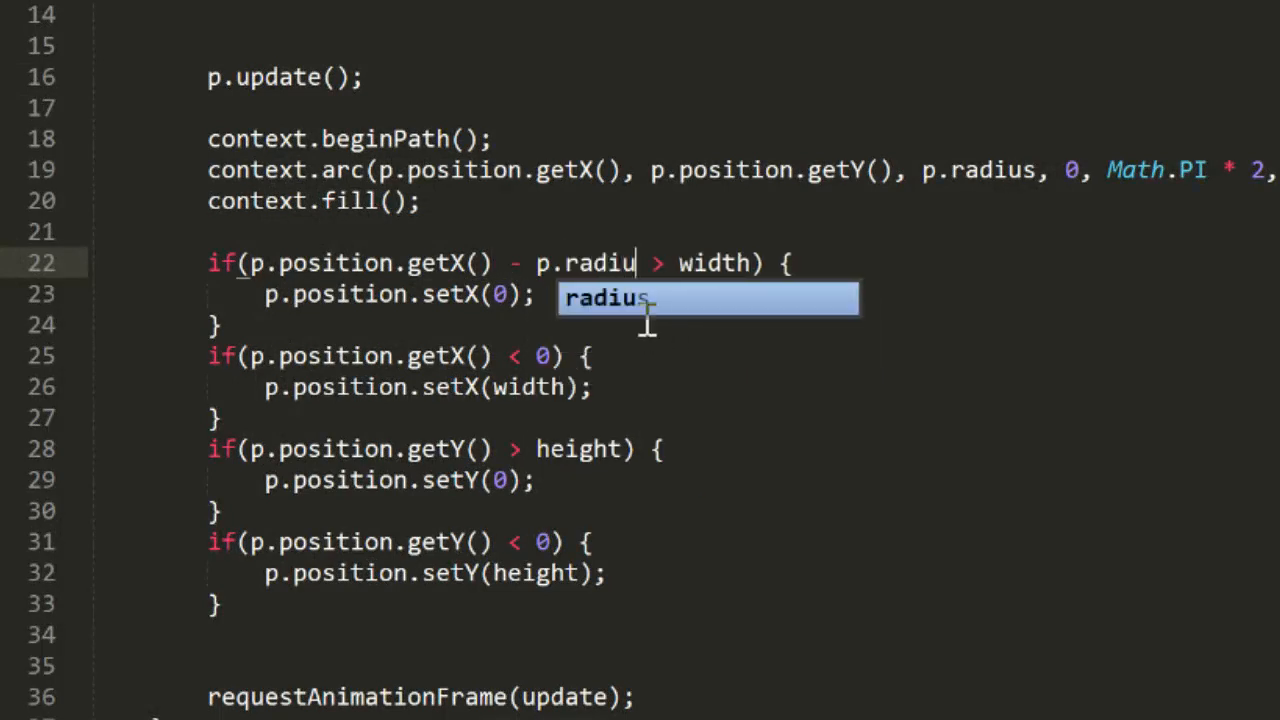
key("Tab")
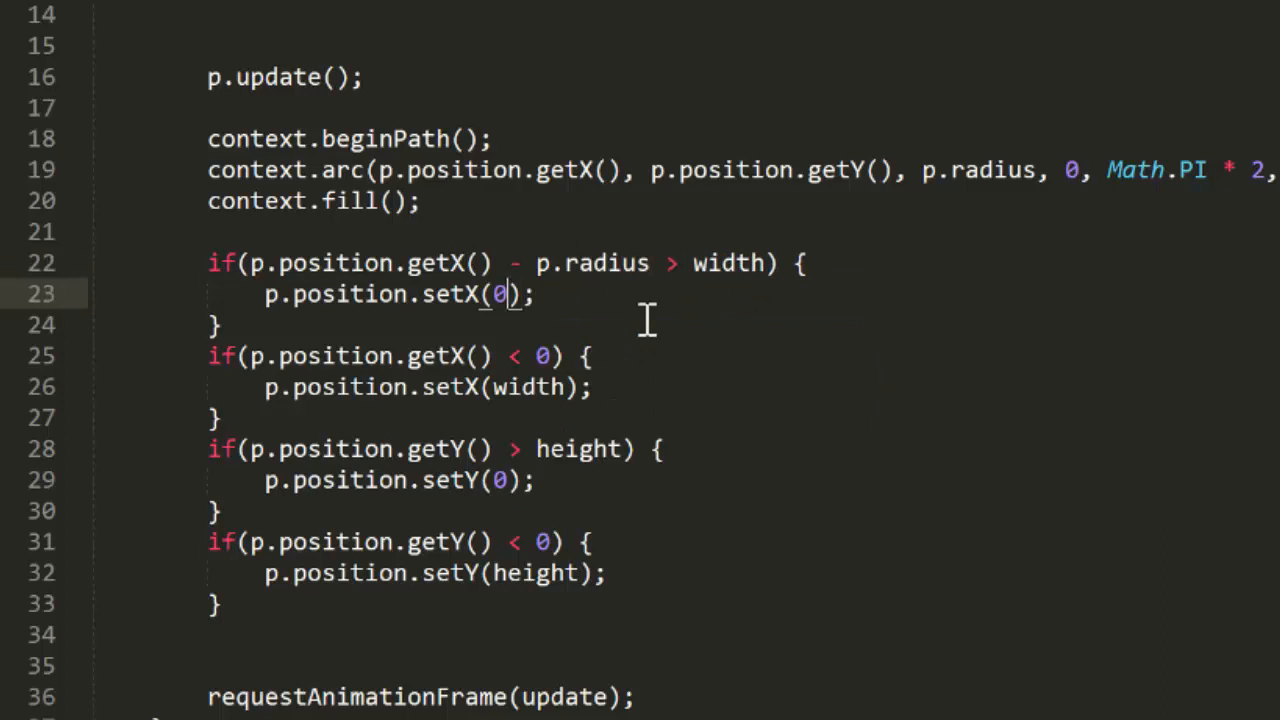
type("-")
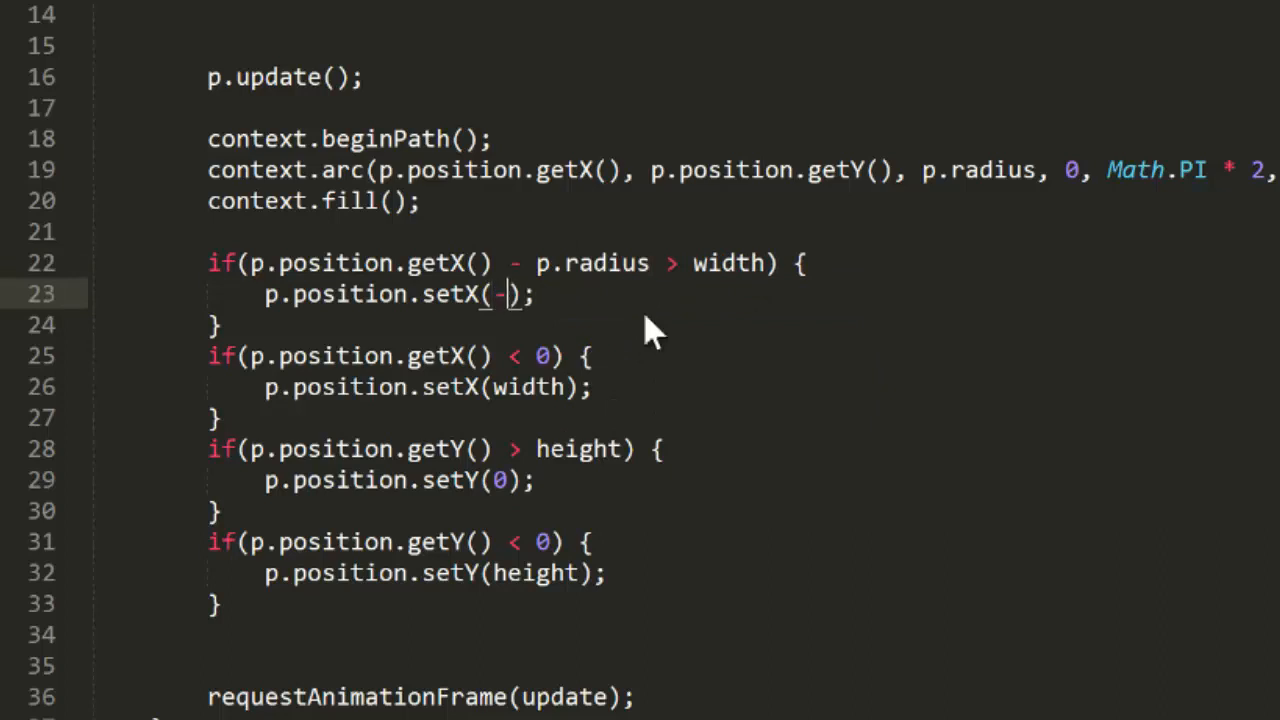
type("p.radius")
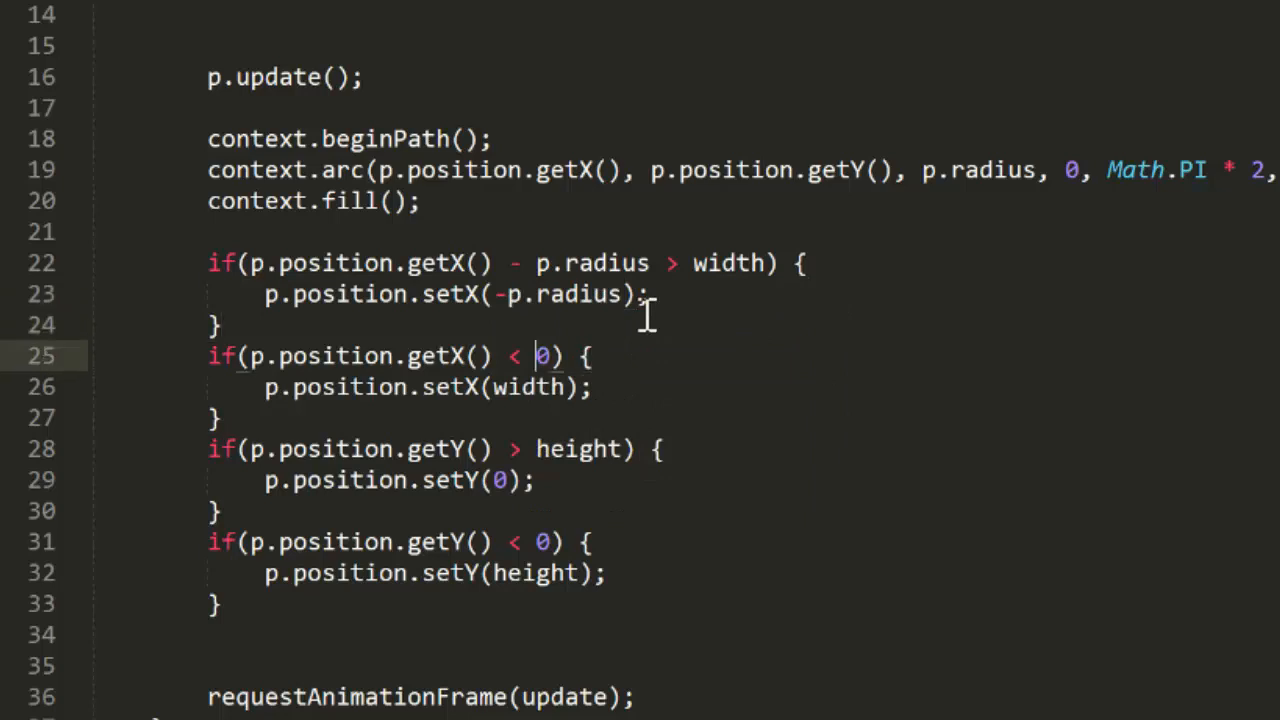
type("+ p.radius")
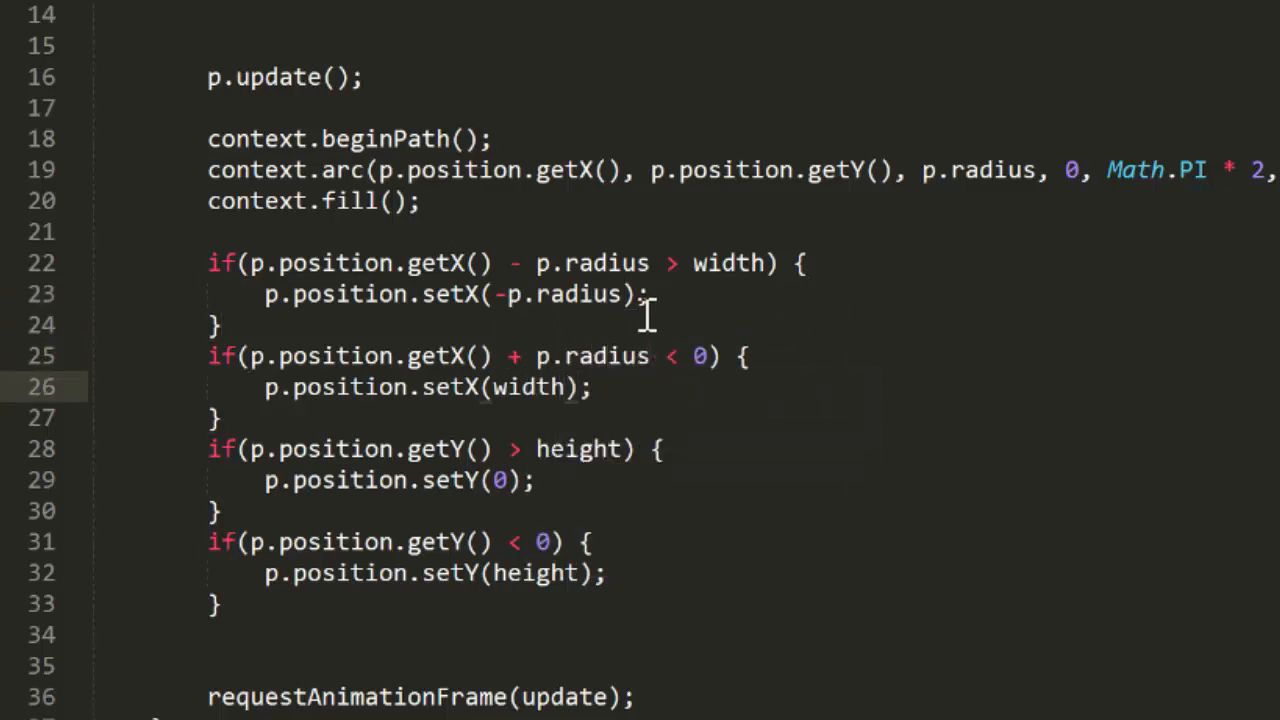
type("+ p.radius")
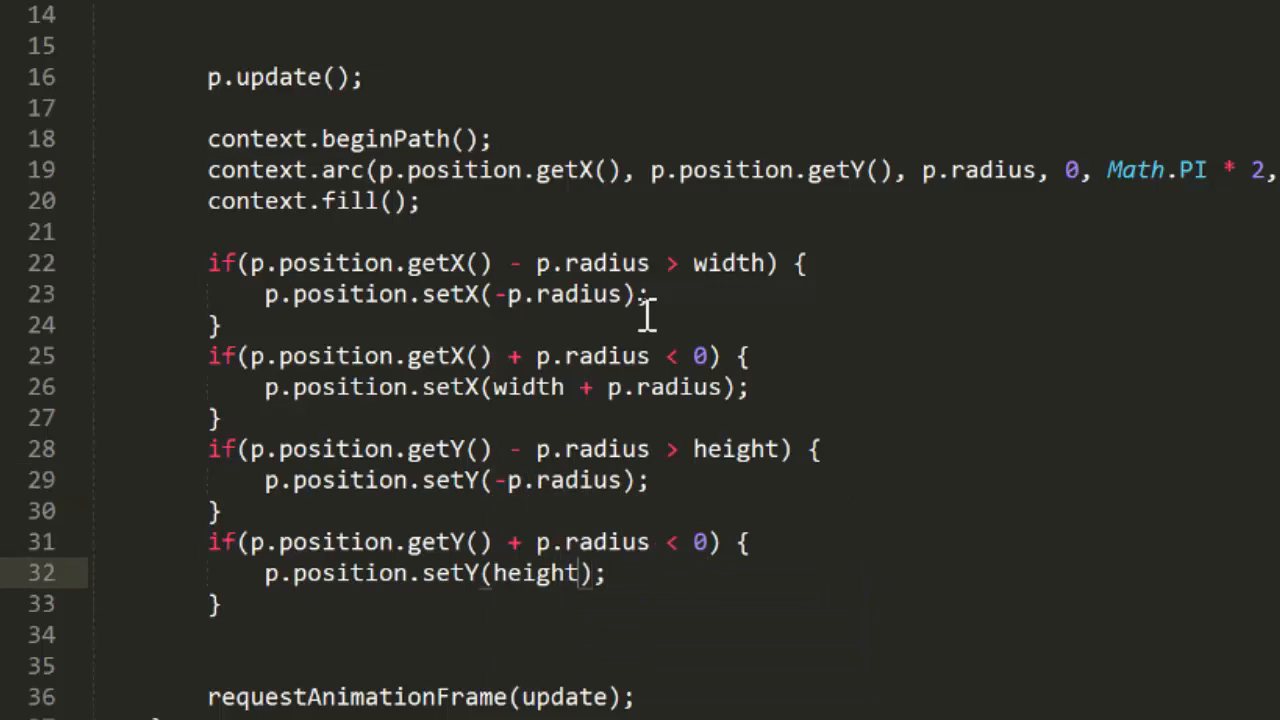
type("+ p.radius")
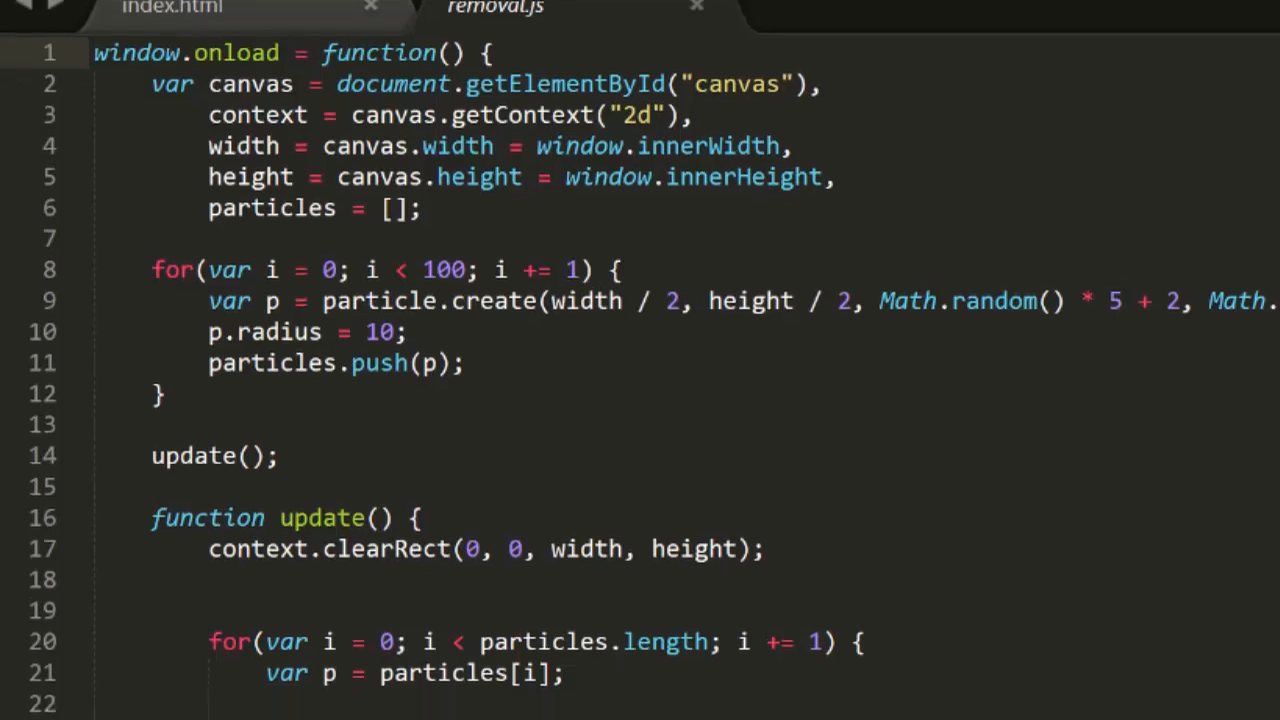
- Scroll down to the update loop that iterates over particles.length, updating and drawing each
scroll("down", 3)
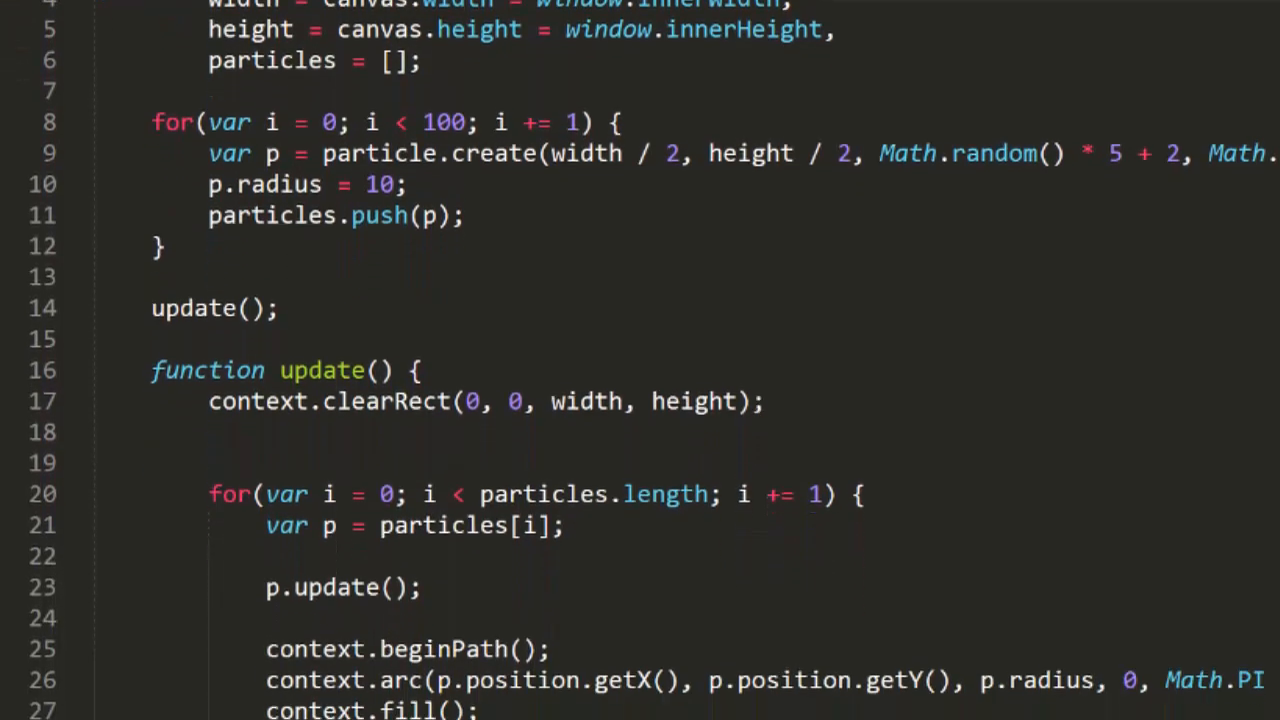
scroll("down", 3)
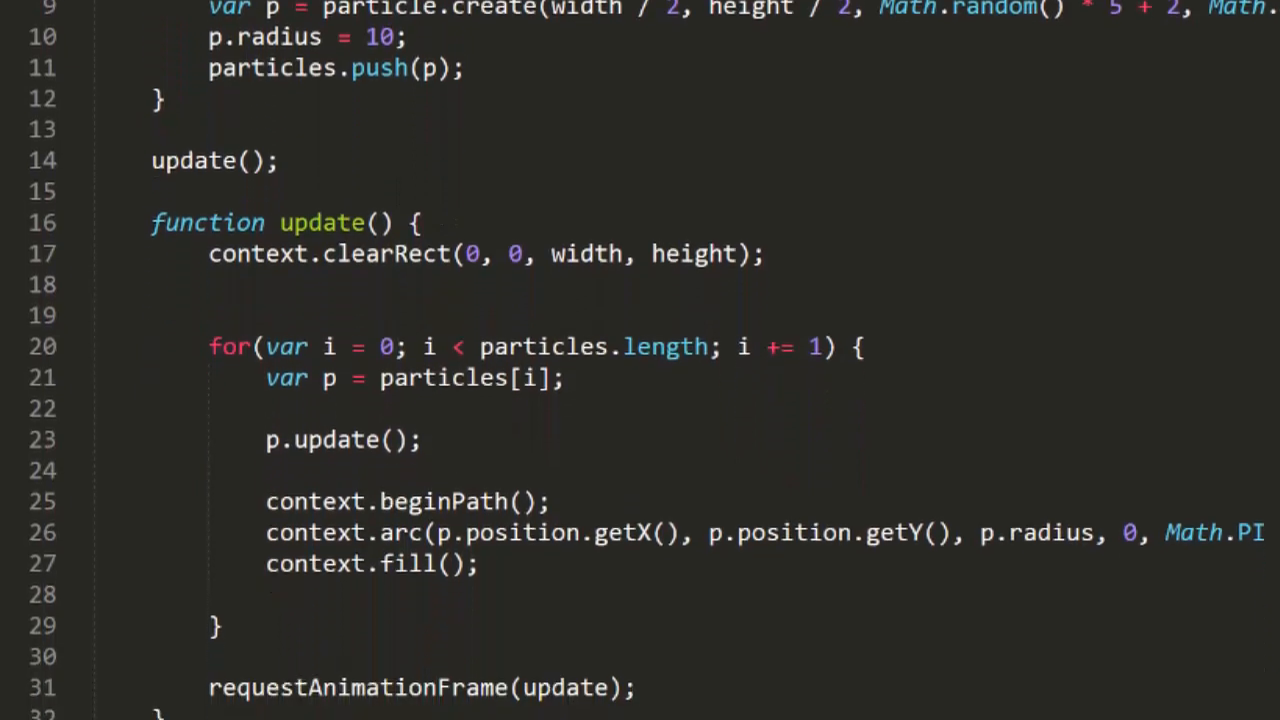
scroll("down", 3)
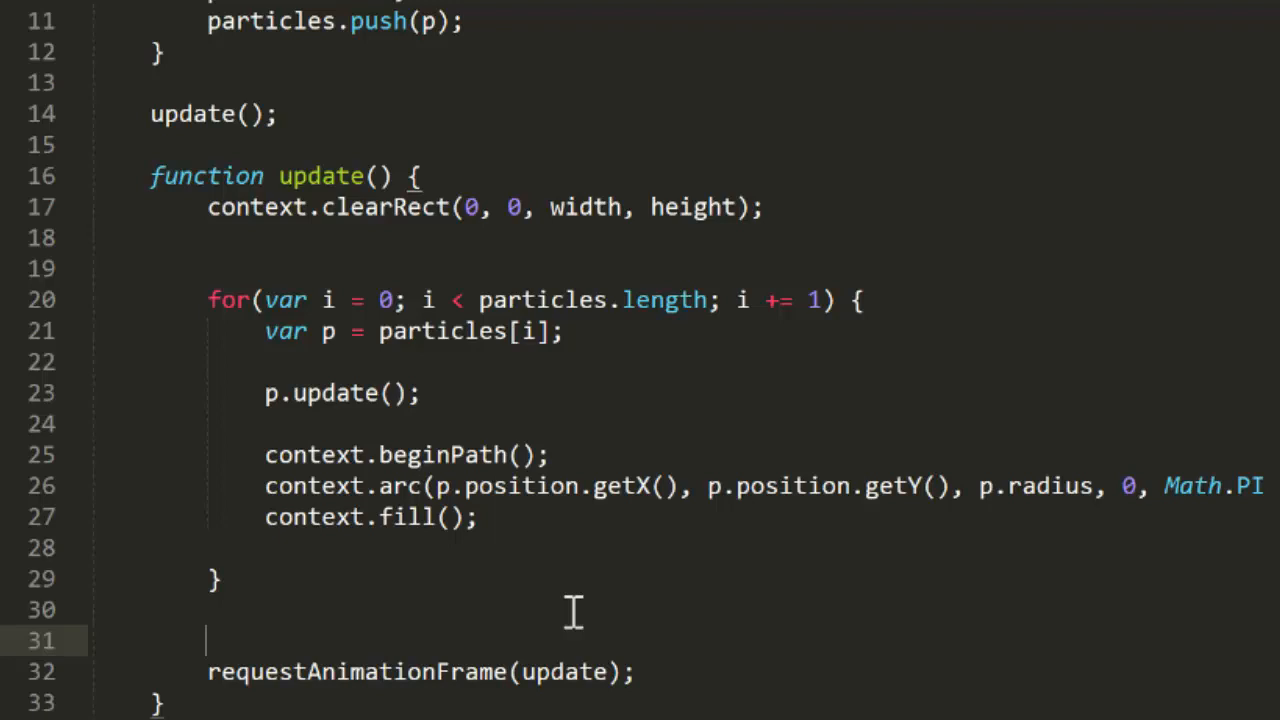
mouse_move(640, 600)
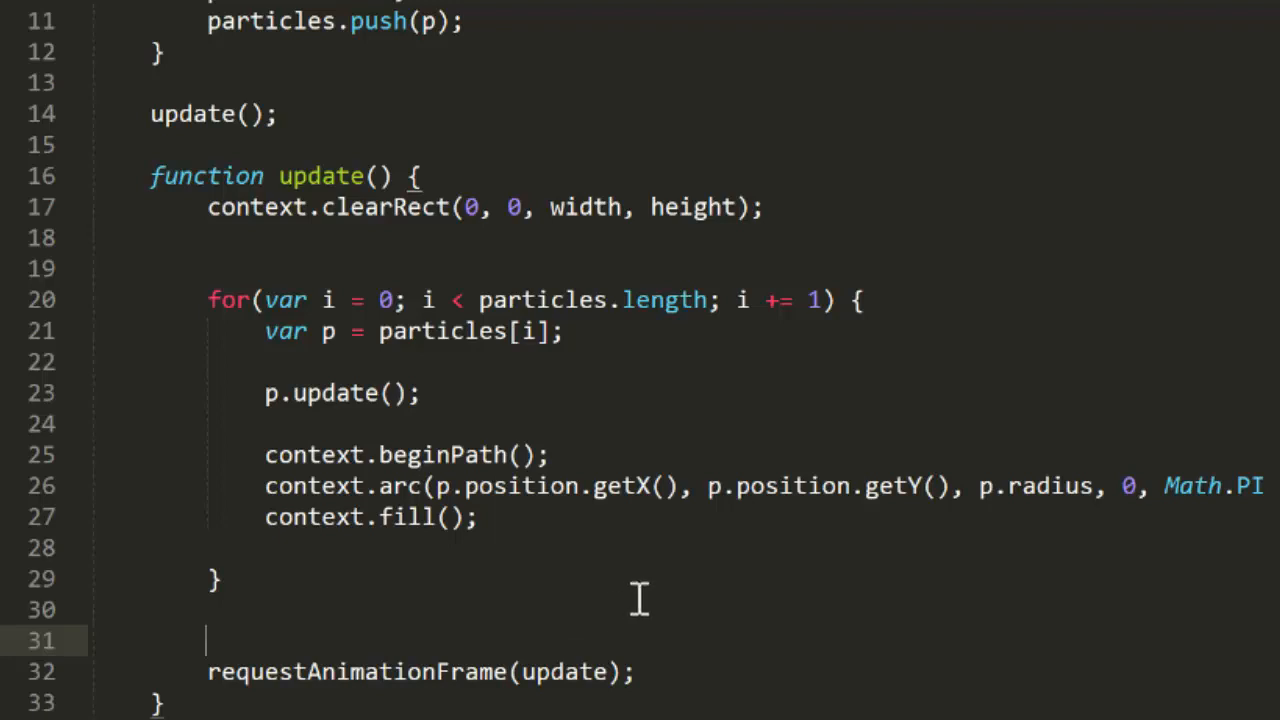
- Add 'removeDeadParticles();' after the loop, above requestAnimationFrame
type("removeDead")
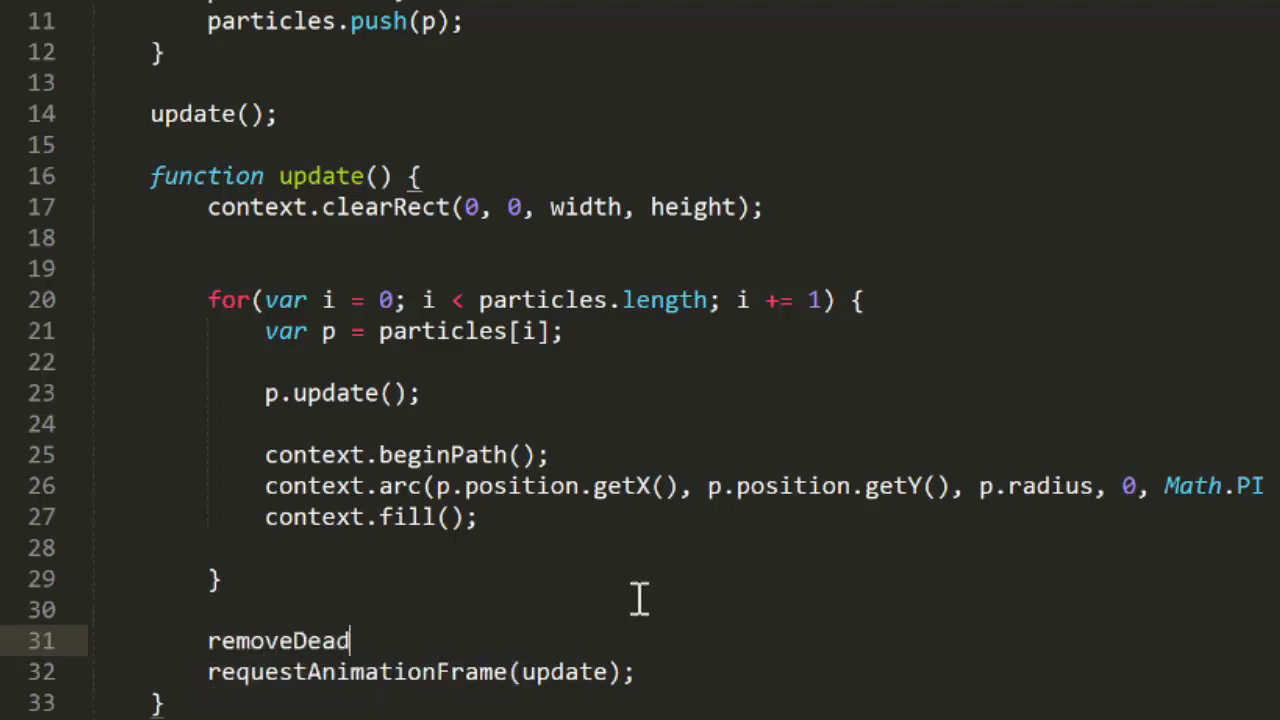
type("Particles();")
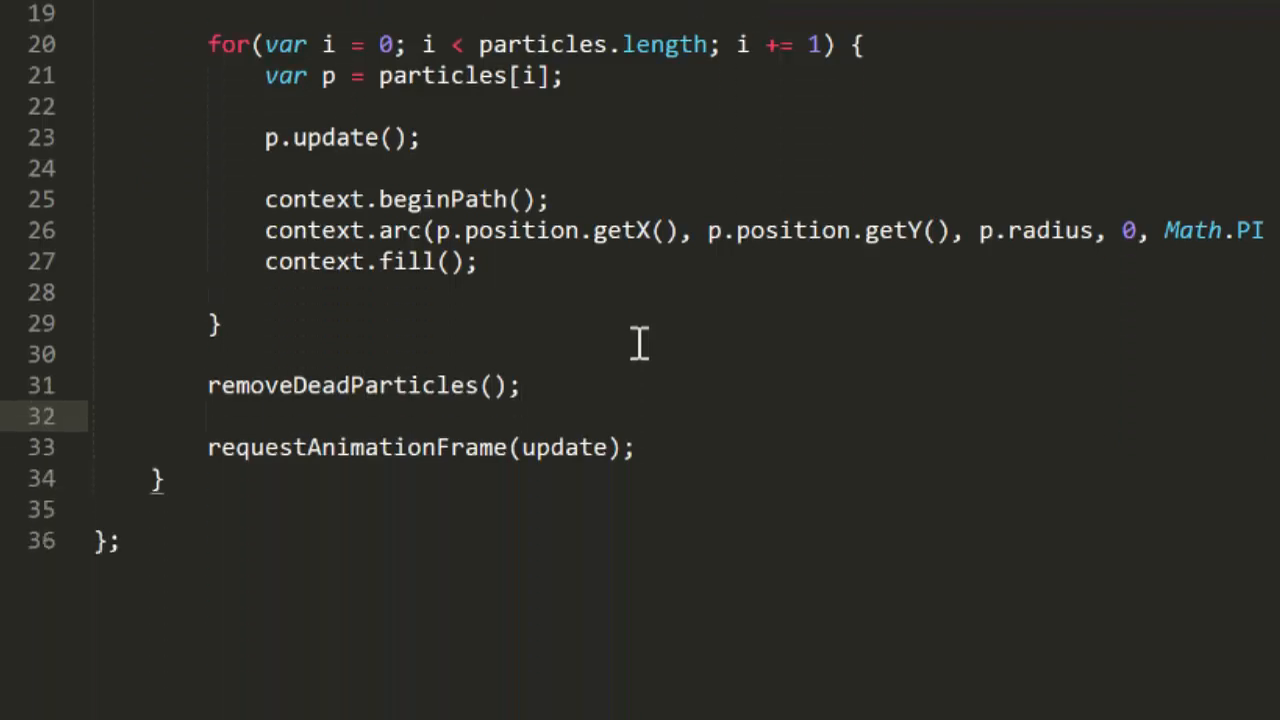
scroll("down", 3)
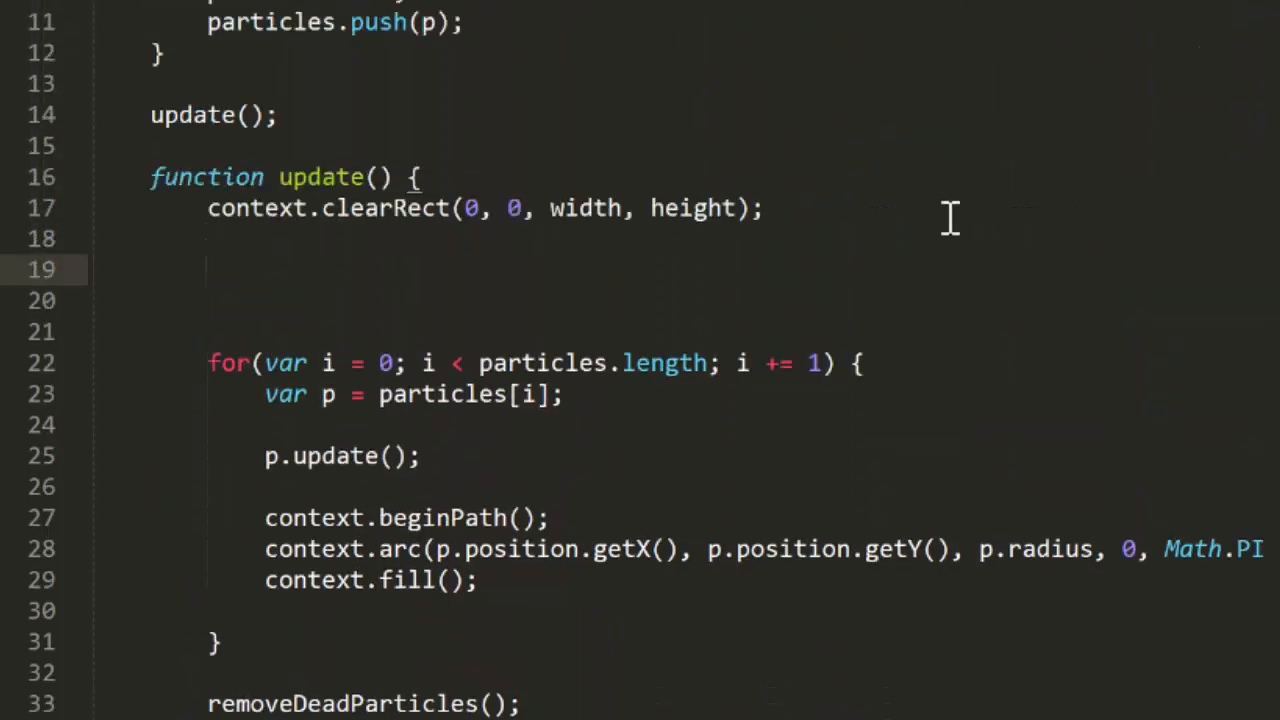
- Add 'console.log(particles.length);' after clearRect at the top of update()
type("console.l")
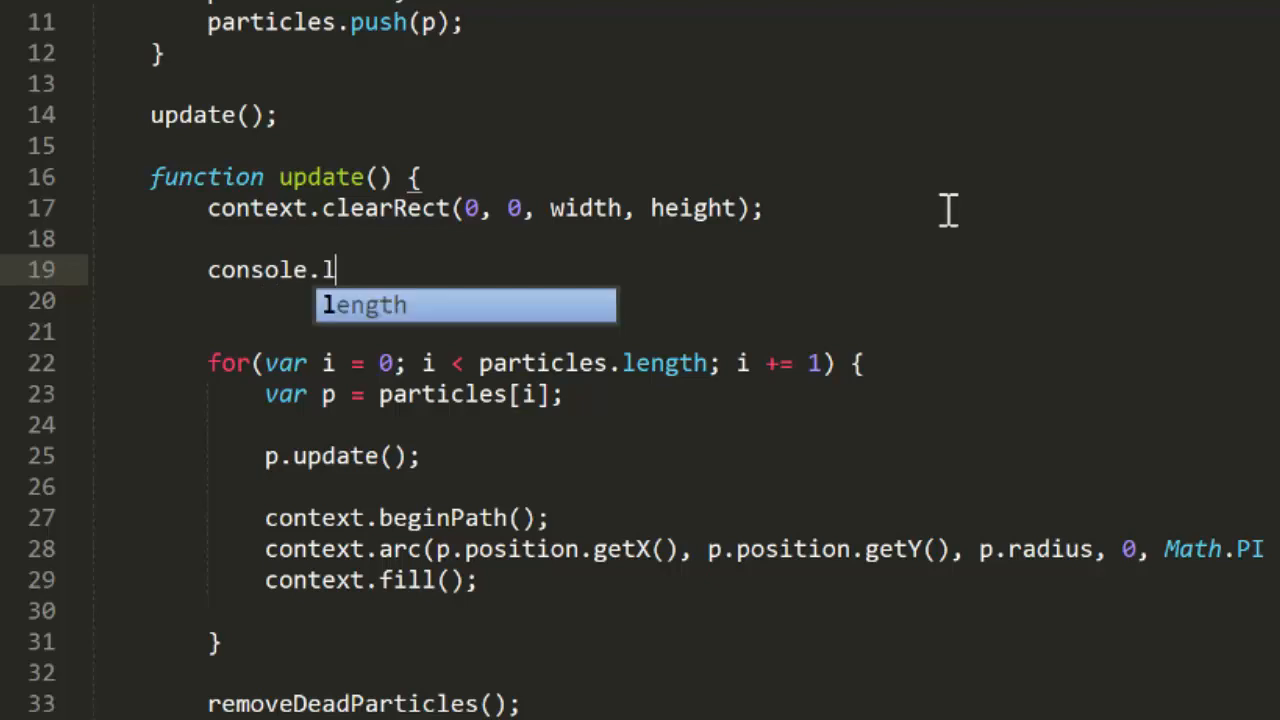
type("og(part")
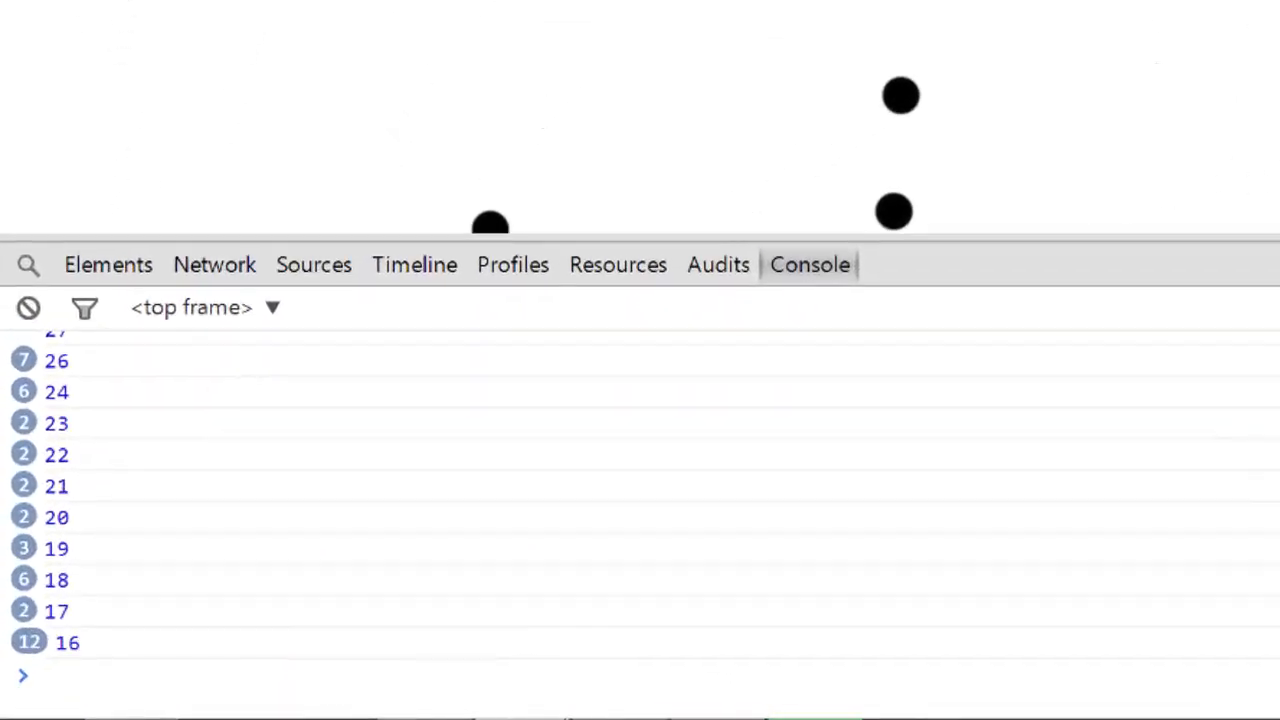
- Scroll through the console's logged particle counts as they drop toward 1
scroll("down", 3)
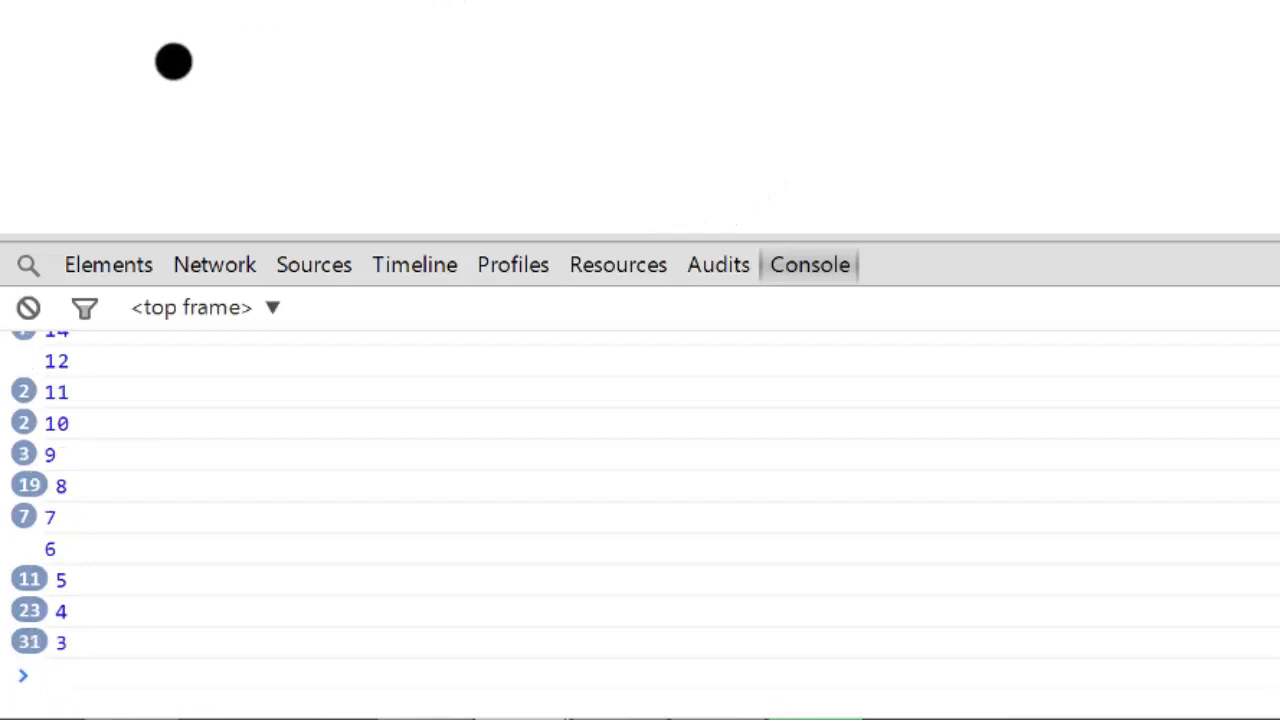
scroll("down", 3)
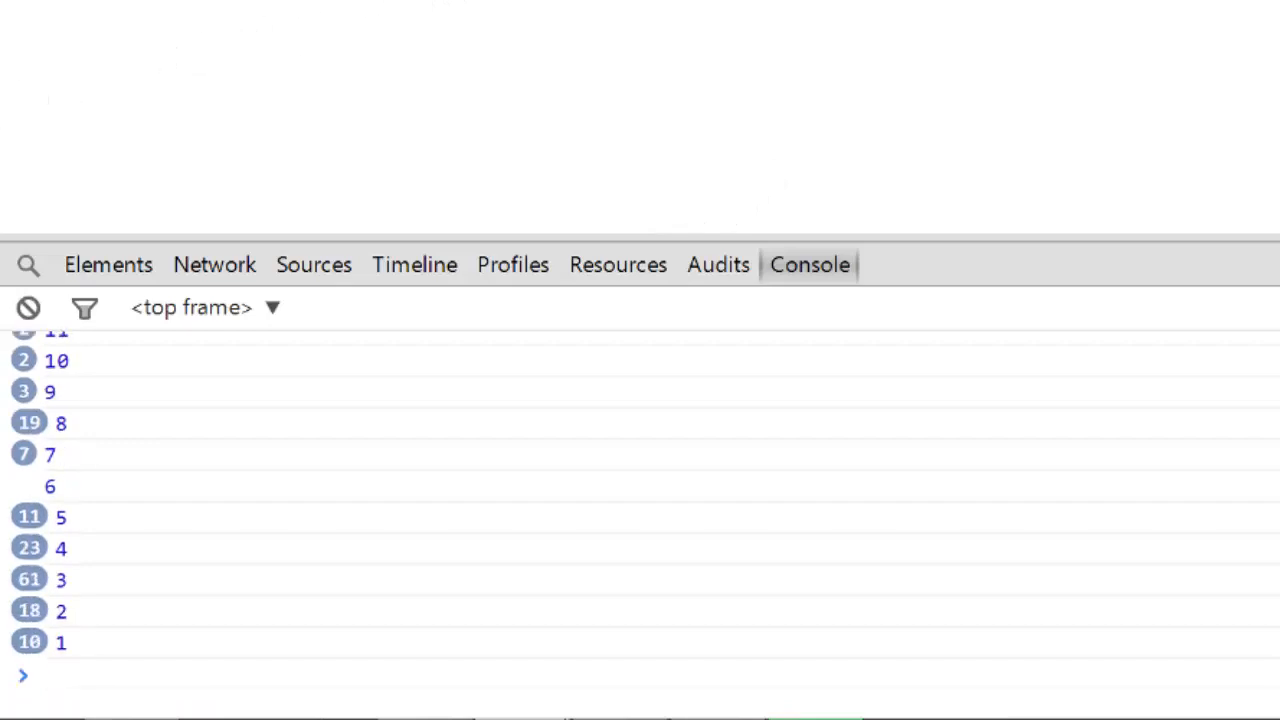
scroll("down", 3)
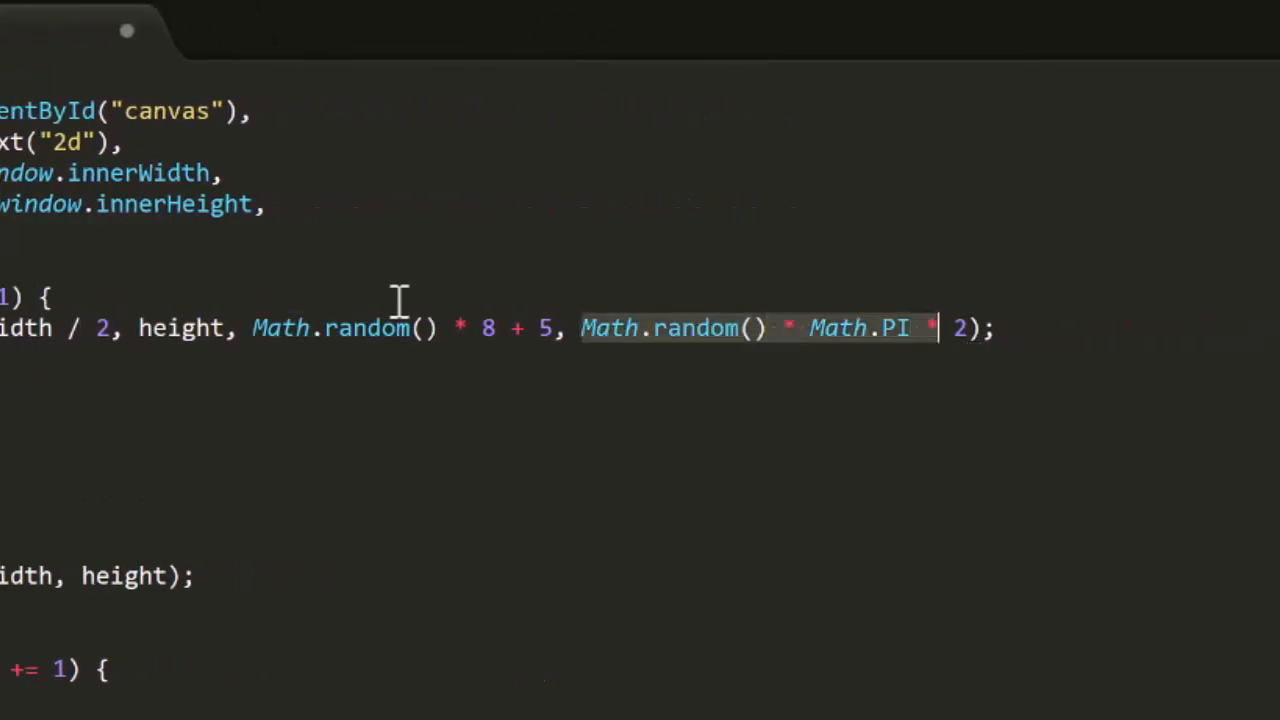
- Use angle '-Math.PI / 2 + (Math.random() * .2 - ...)' and radius 'Math.random() * 10 + 2'
type("-M")
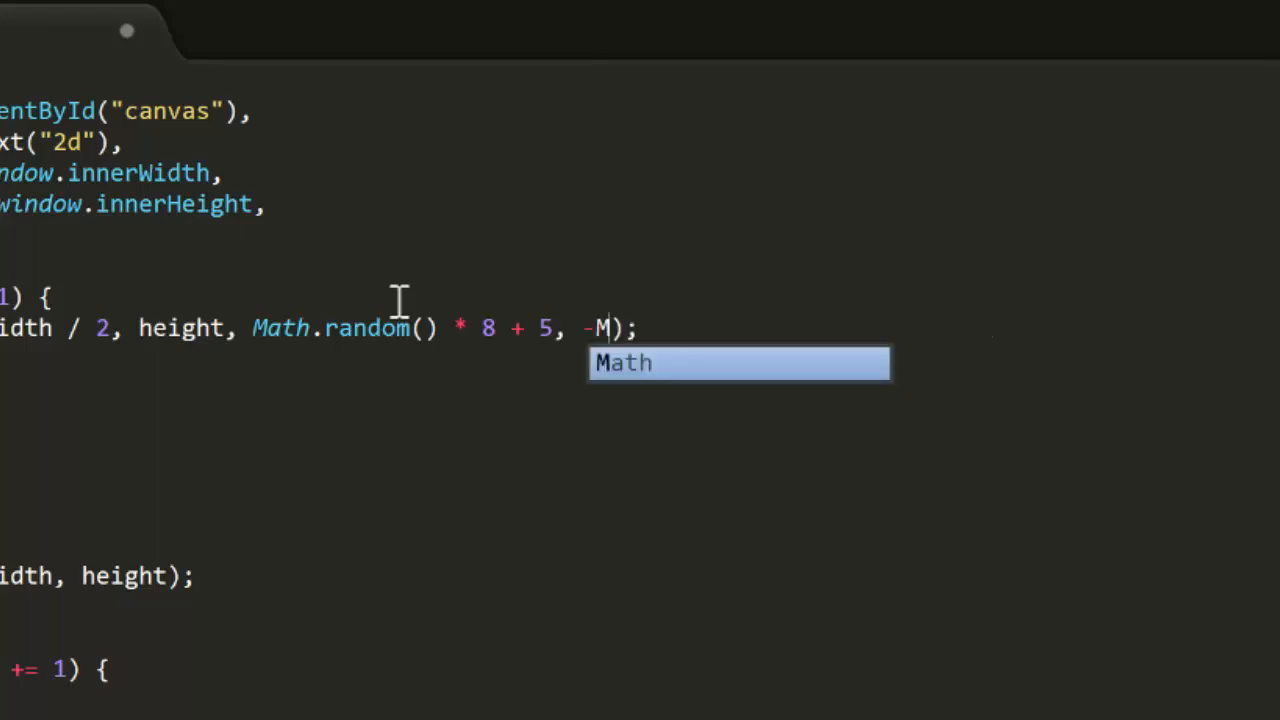
type("ath.PI / 2")
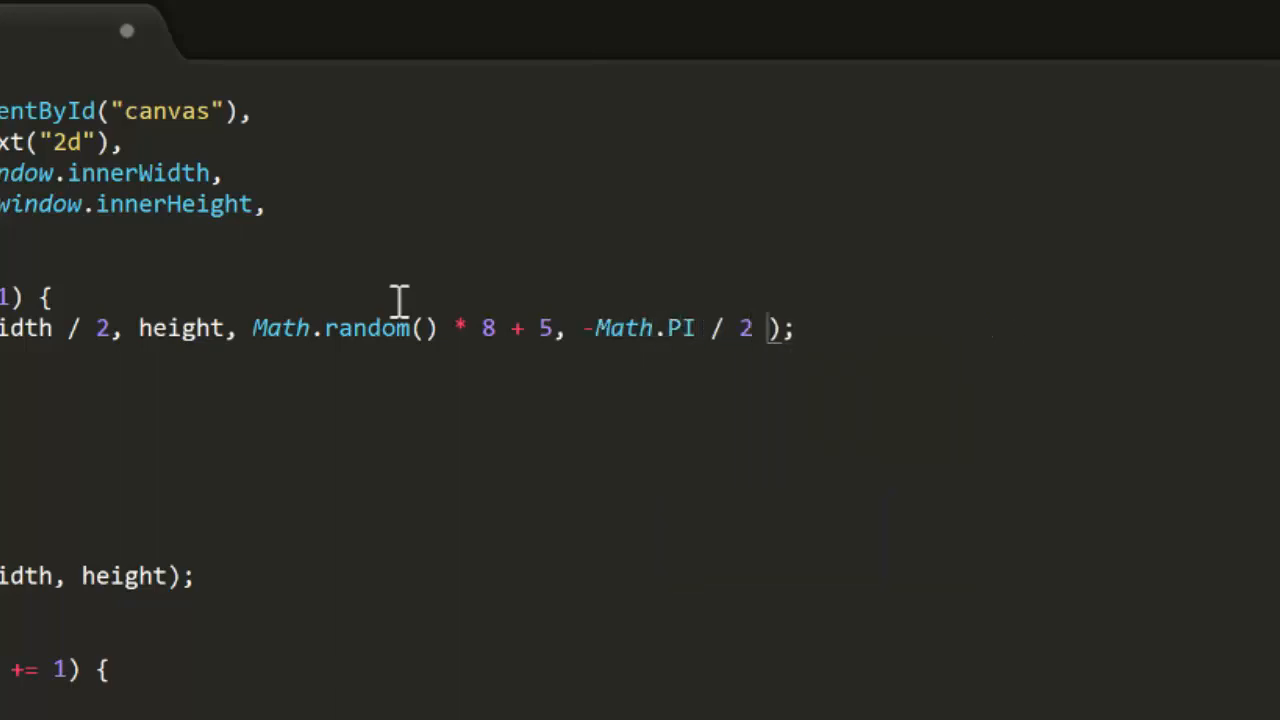
type("+ (Math.random() *")
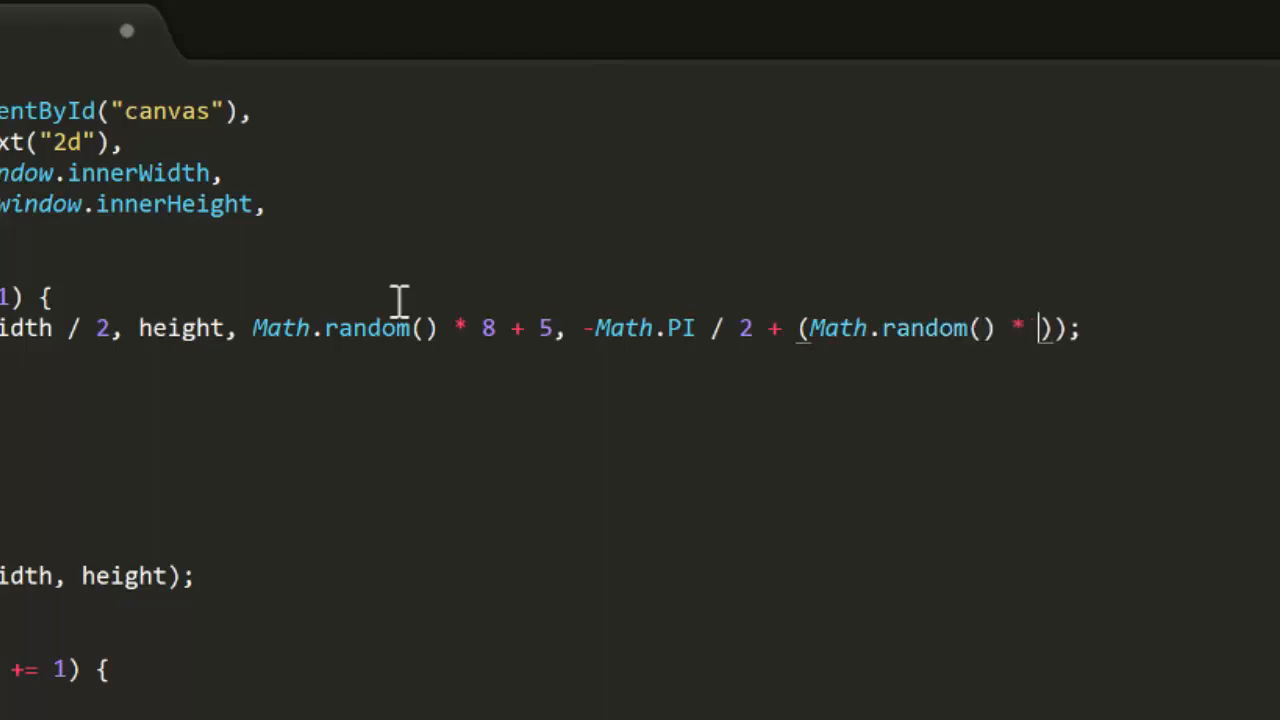
type(".2 -")
type("p.radius =")
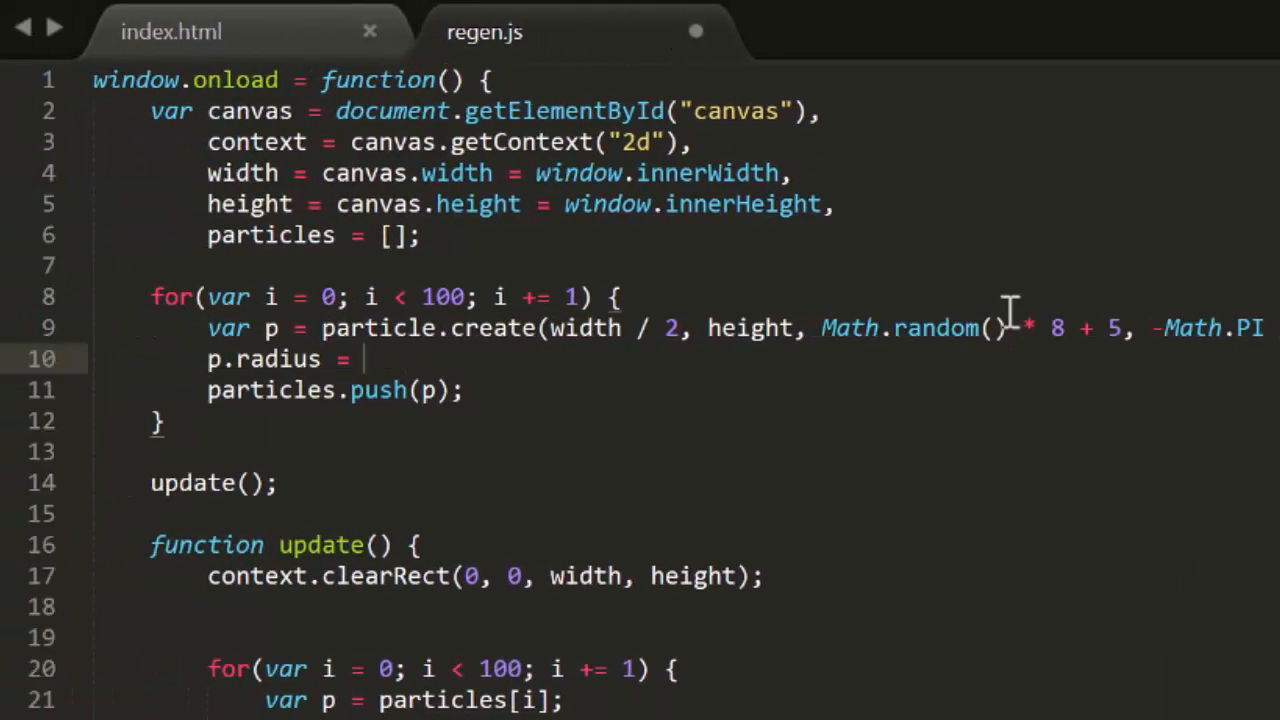
type("Math.random() * 10")
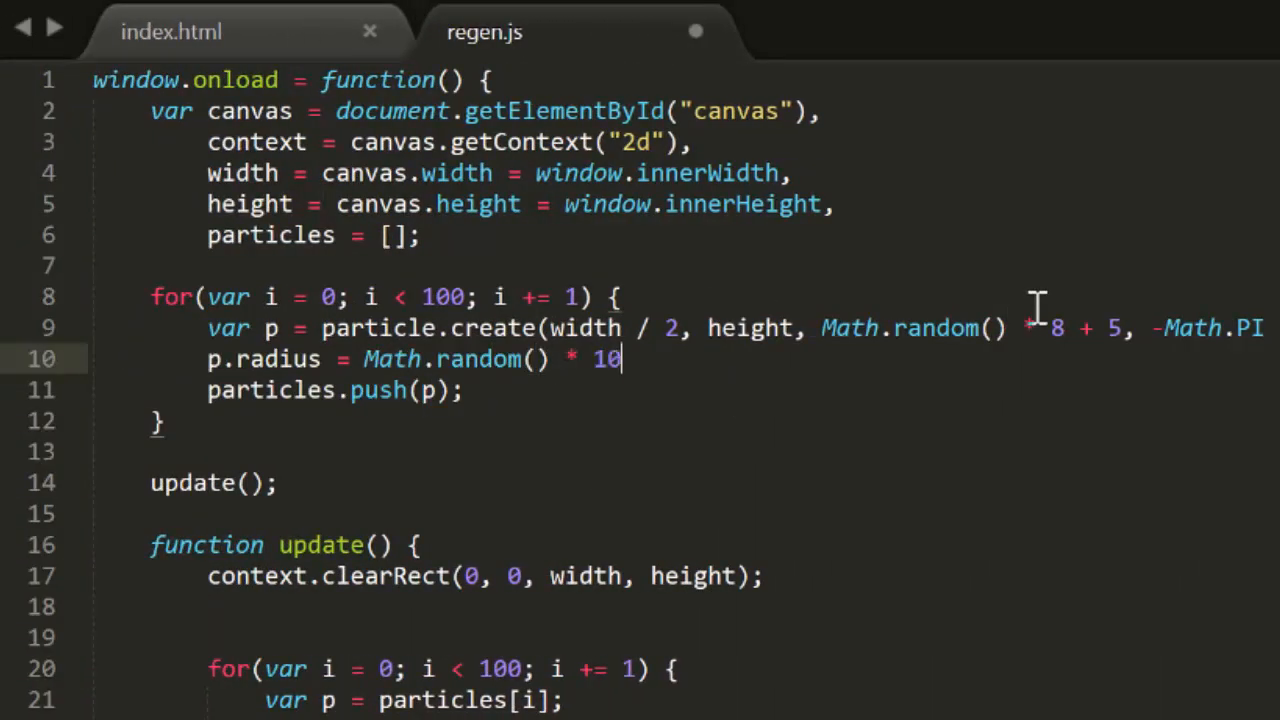
type("+ 2;")
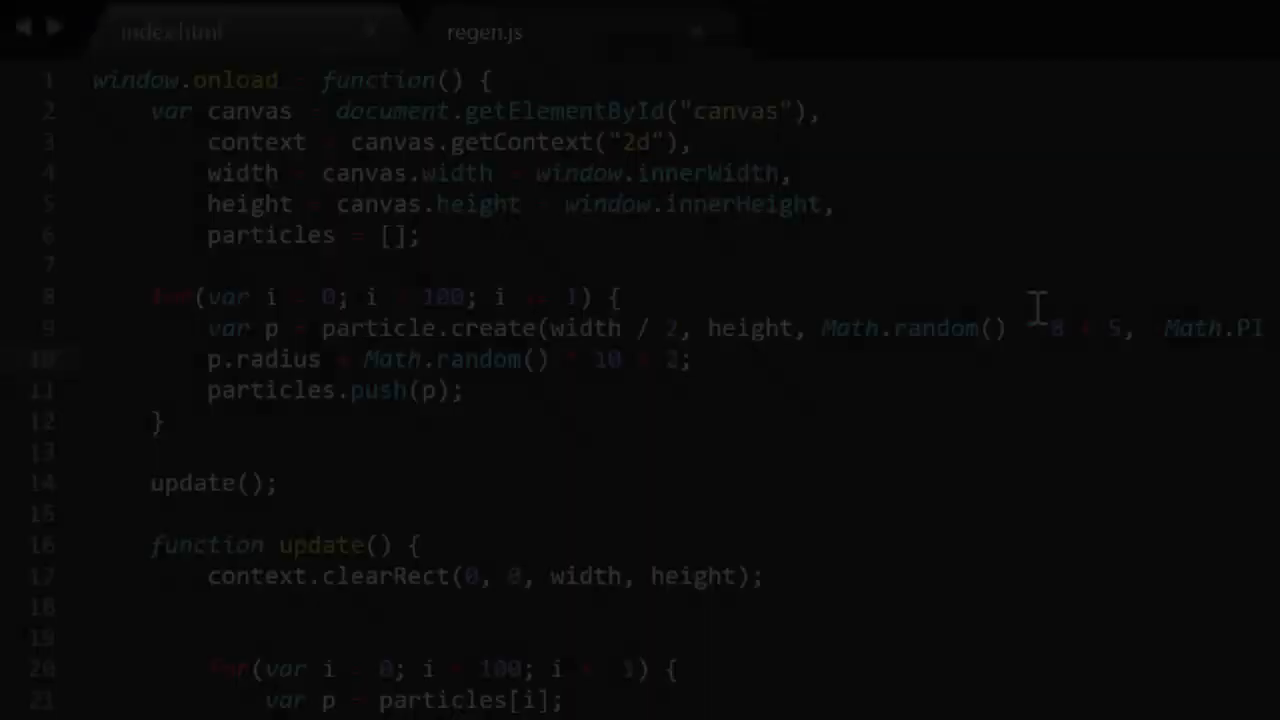
- Add the condition 'if(p.position.getY() - p.radius > height) {' inside the loop
scroll("down", 3)
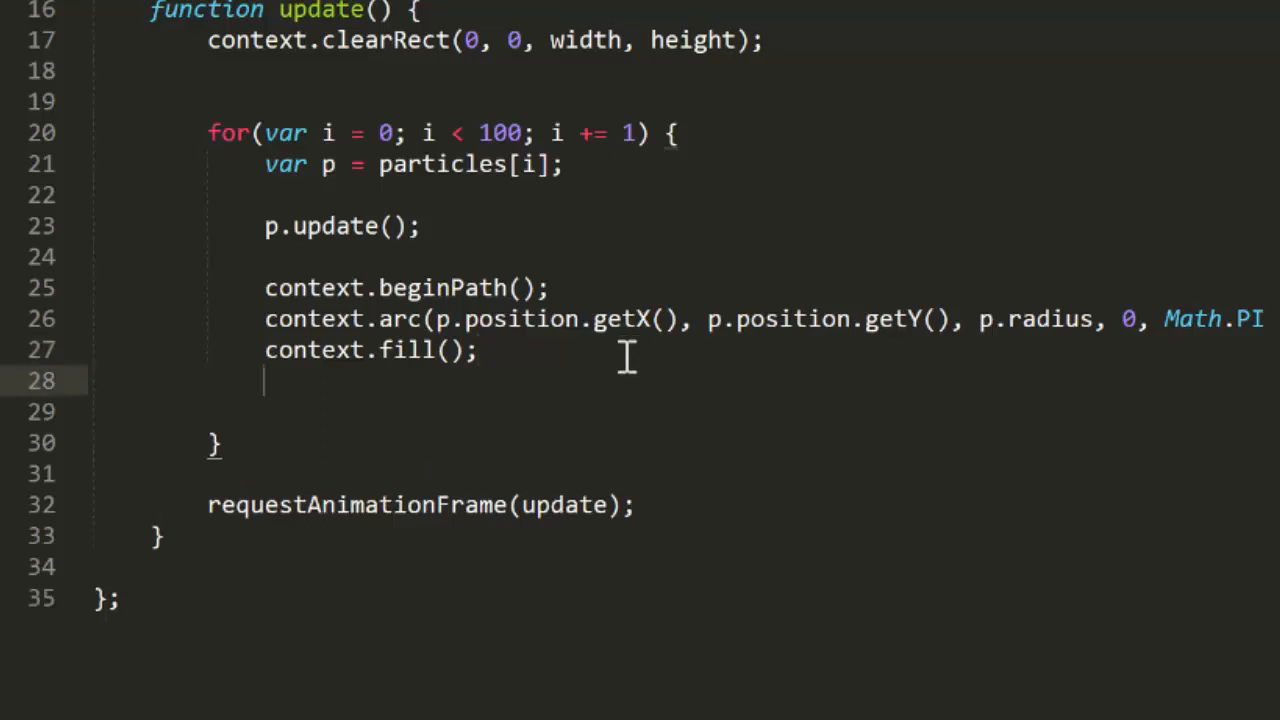
type("if(p.position")
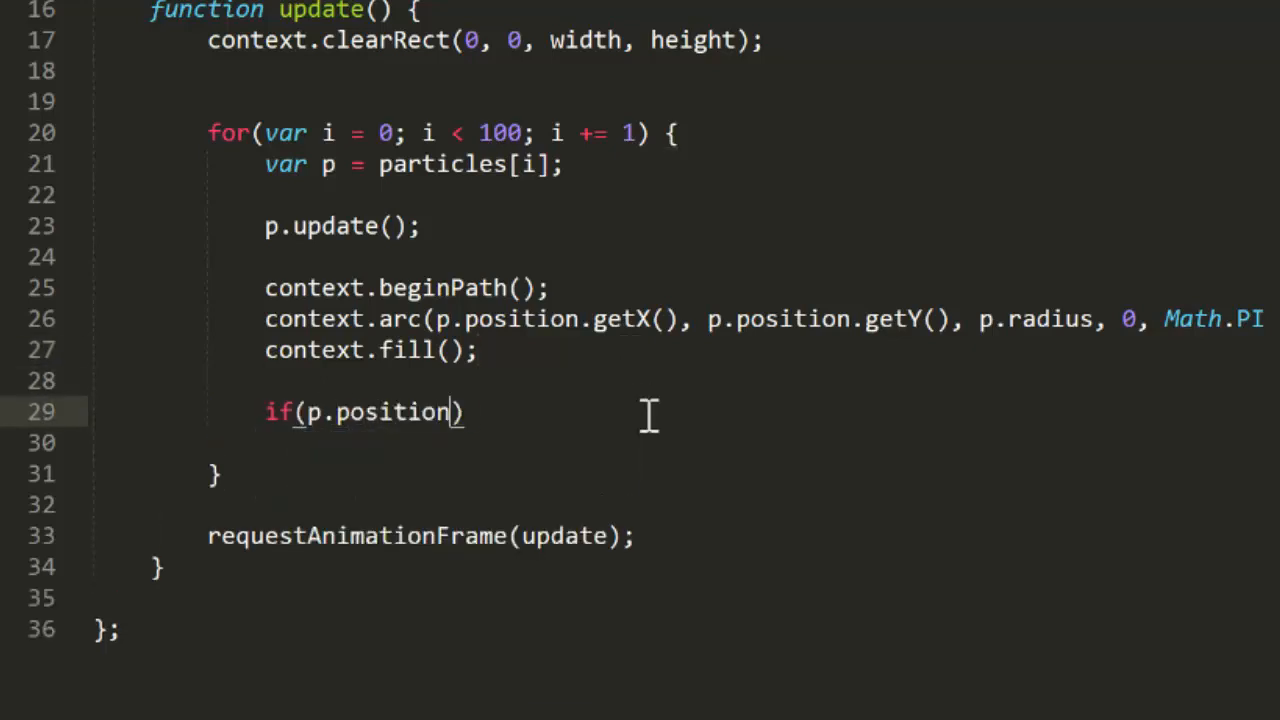
type(".getY() - p.rad")
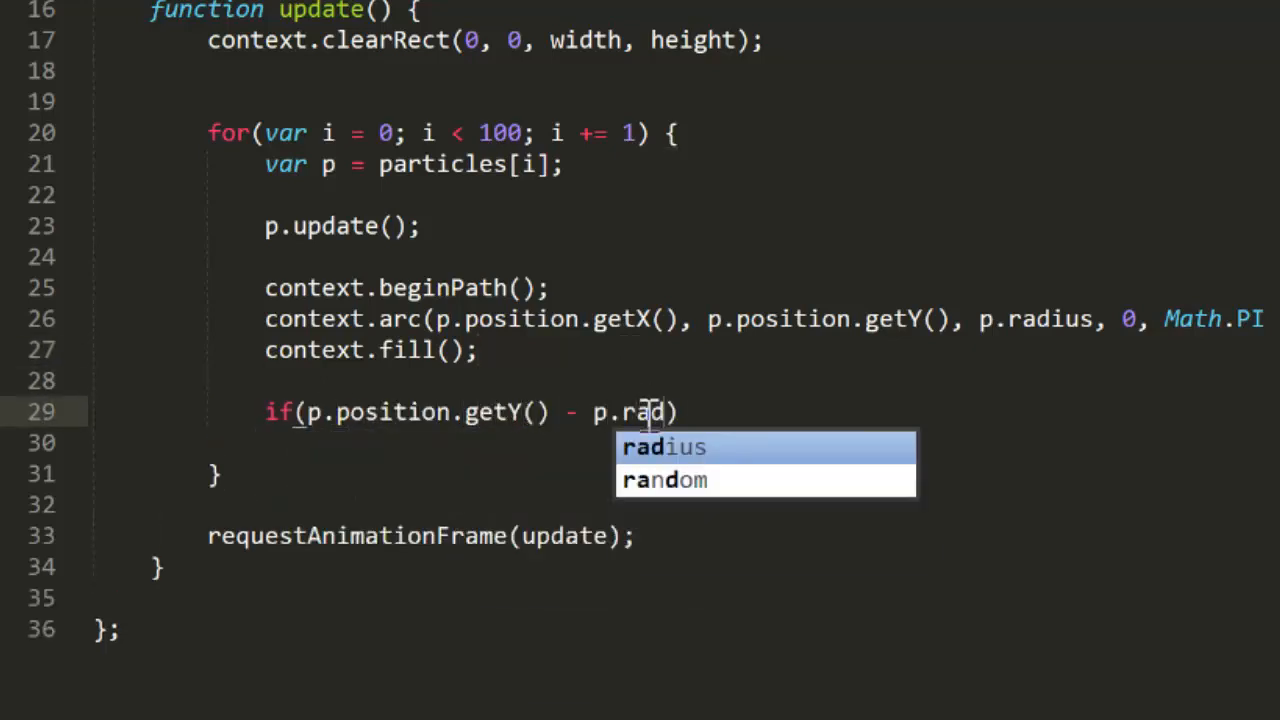
type("ius > height) {")
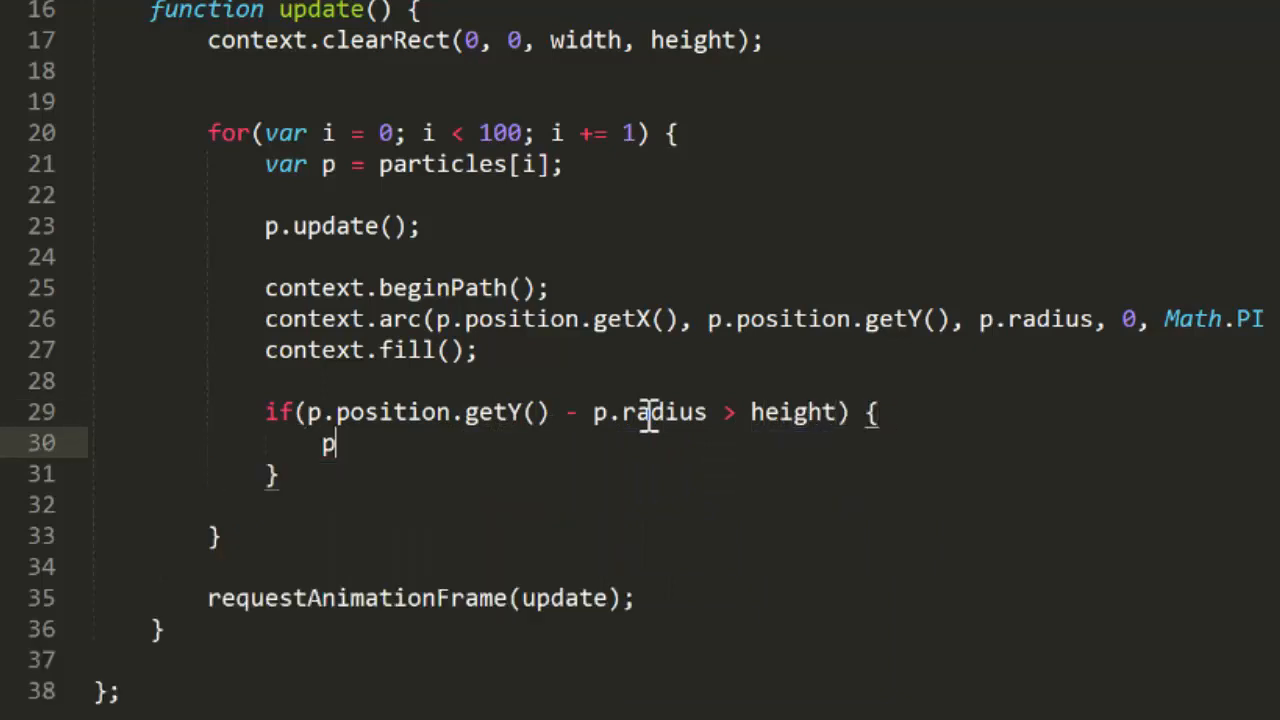
- Inside it, setX(width / 2), setY(height) and velocity.setLength(Math.random() * 8 + 5)
type(".position.setX()")
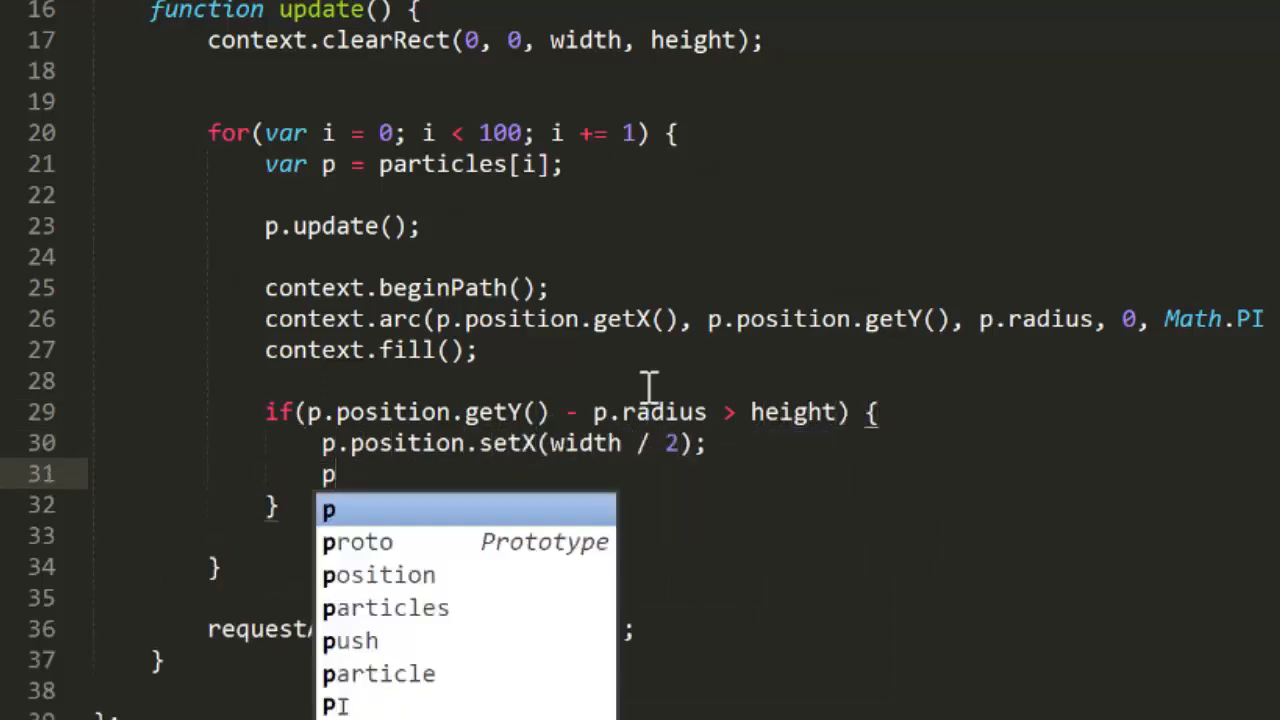
type(".position.setY(height);")
type("p.velocity.setLength(")
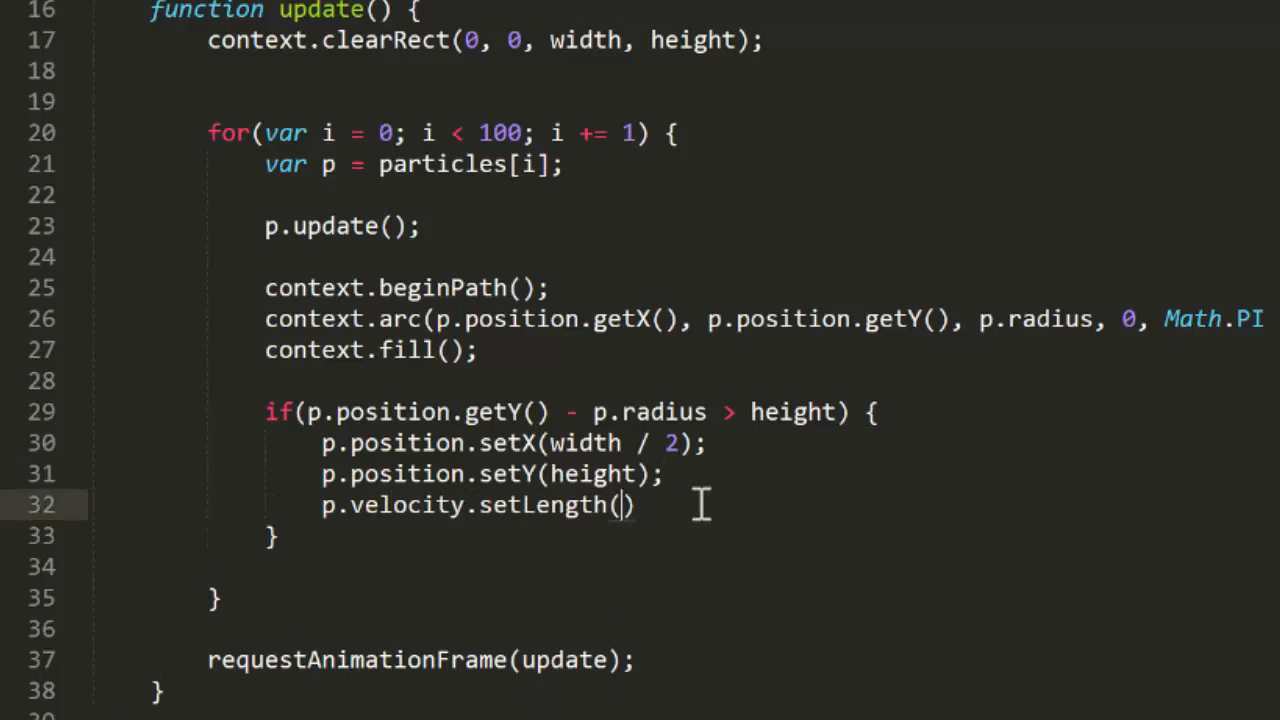
type("Math.random() * 8 + 5);")
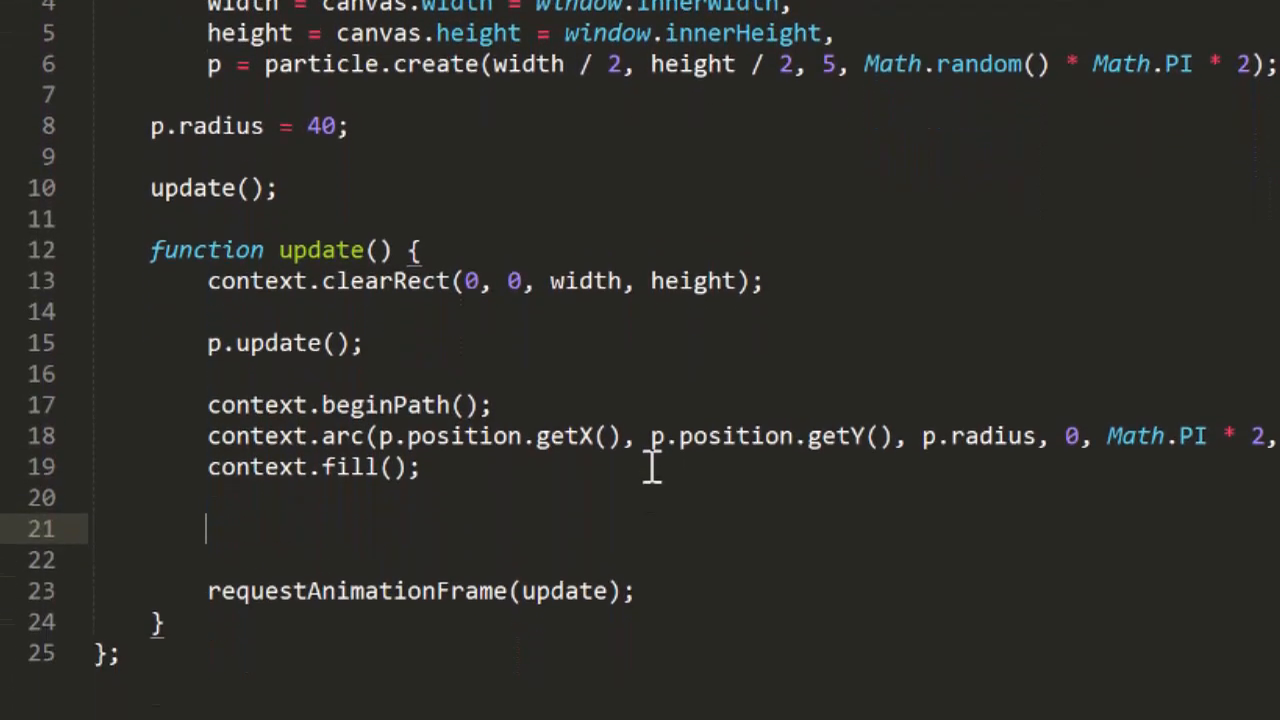
- Add 'if(p.position.getX() + p.radius > width) {' with 'p.position.setX(width - p.radius);'
scroll("down", 3)
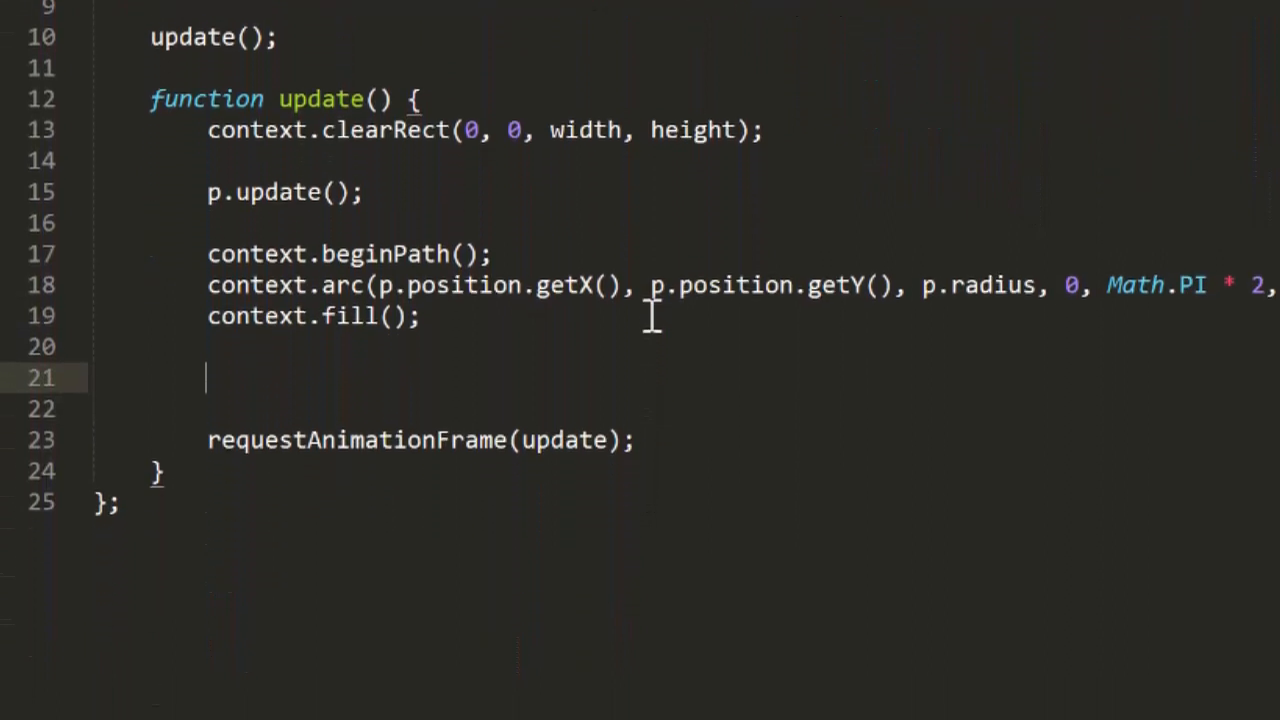
scroll("down", 3)
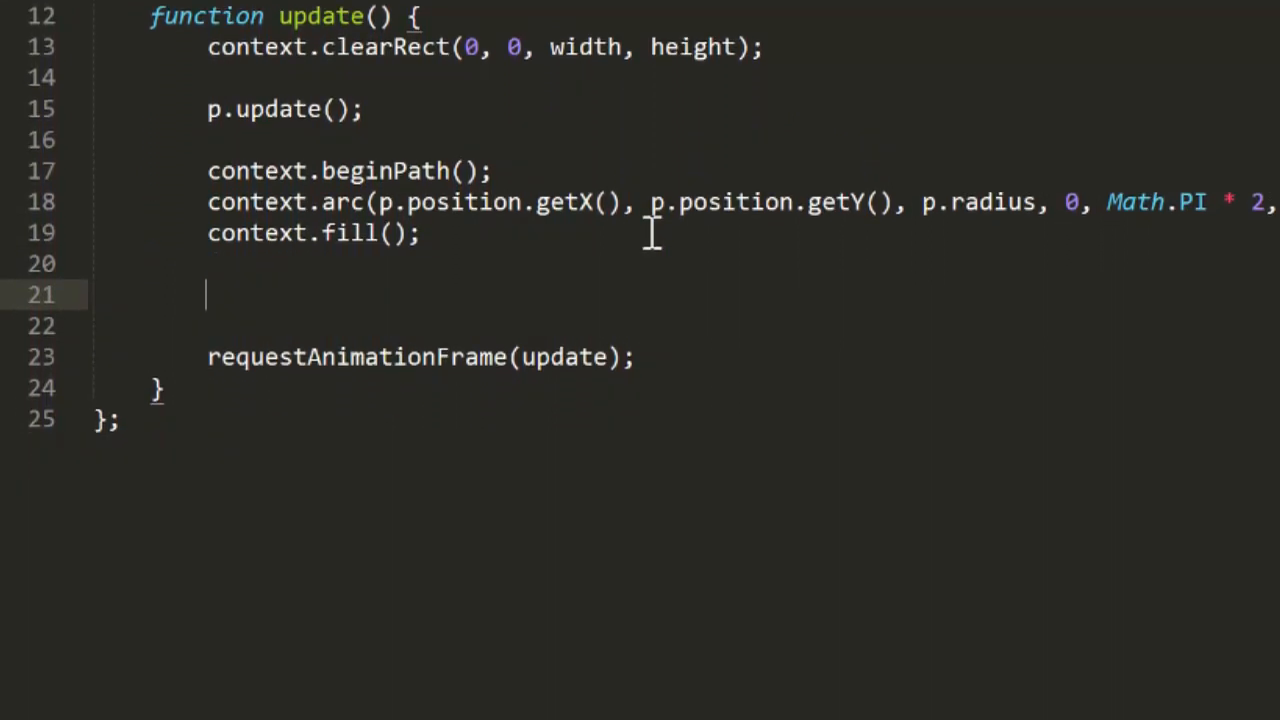
type("if(")
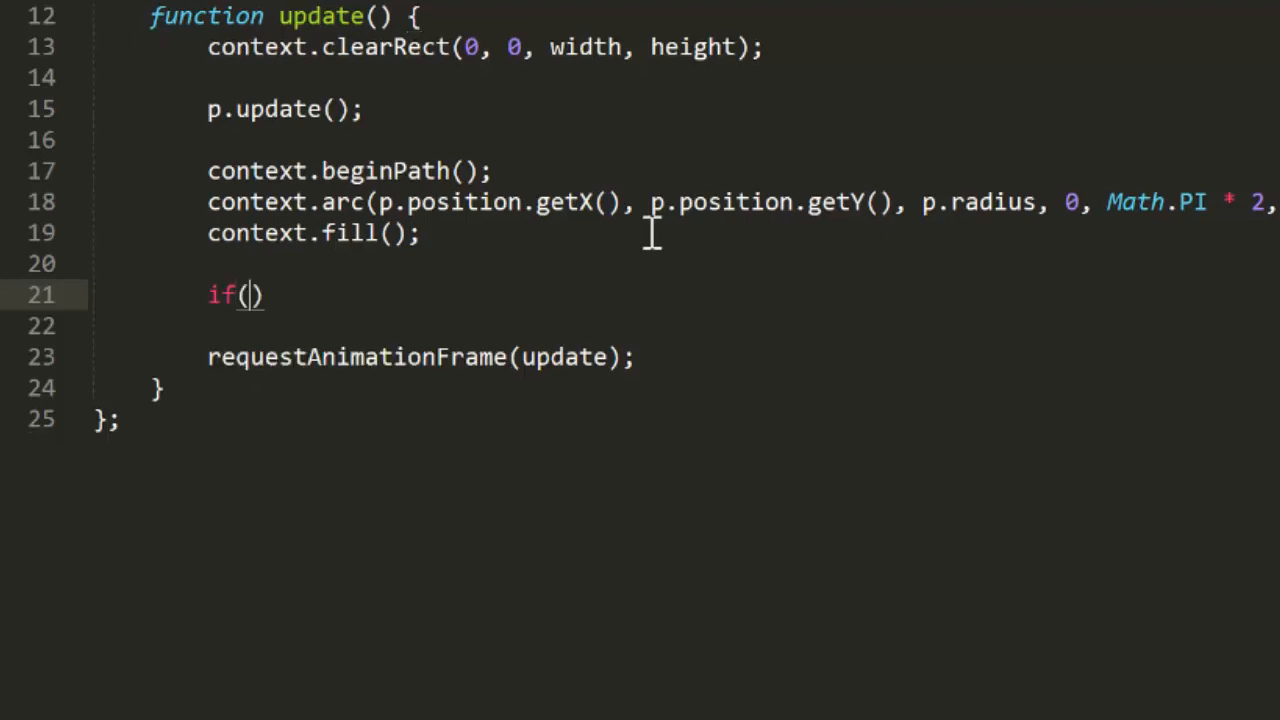
type("p.position.getX(")
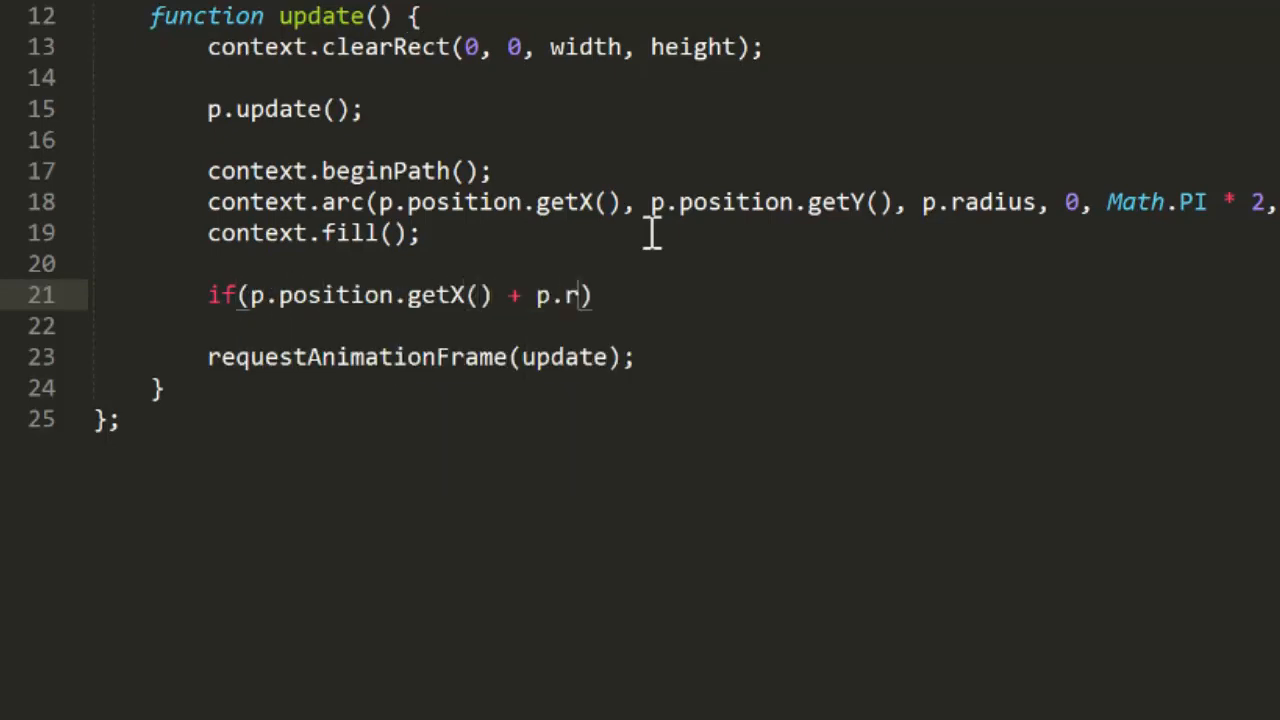
type("adius > width")
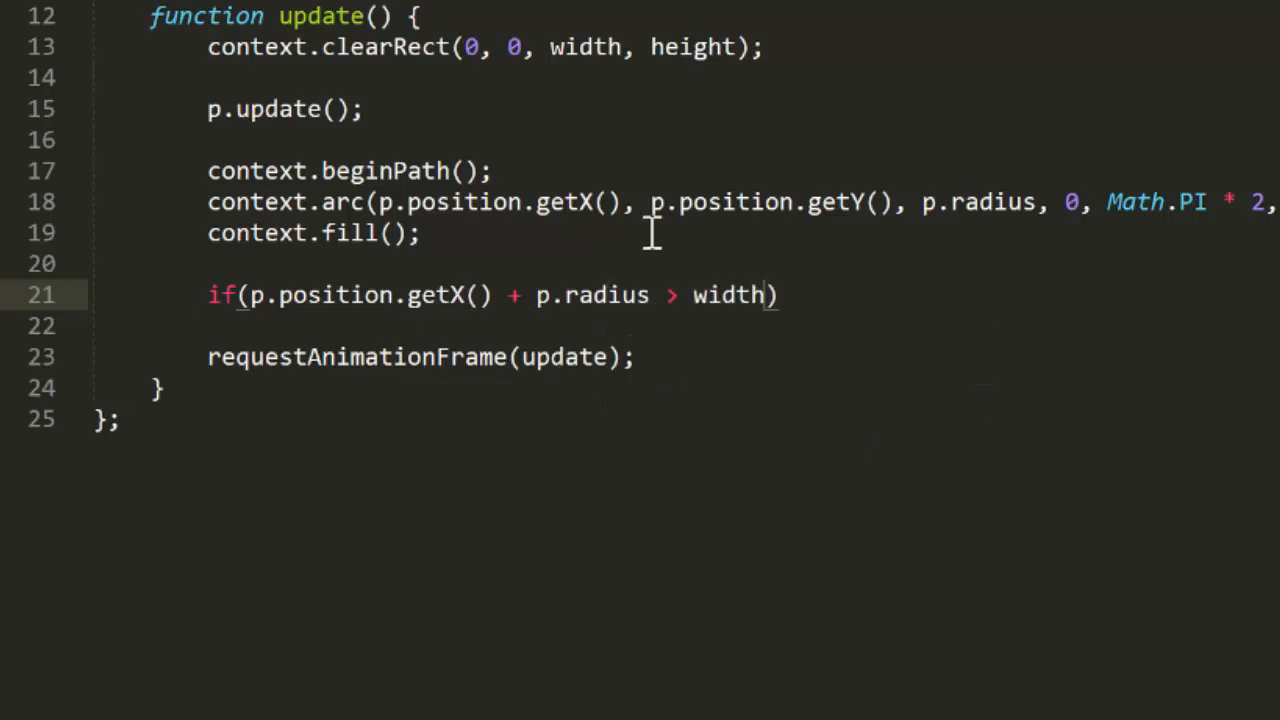
type("{")
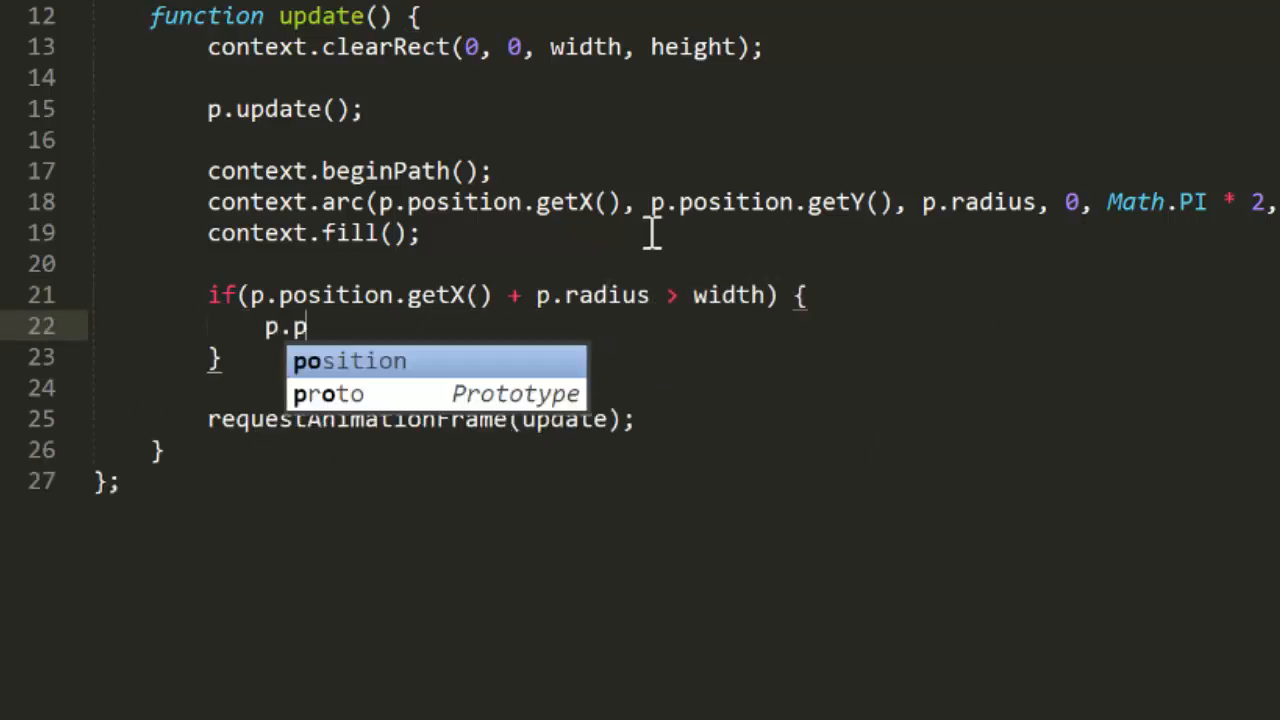
type("osition.setX")
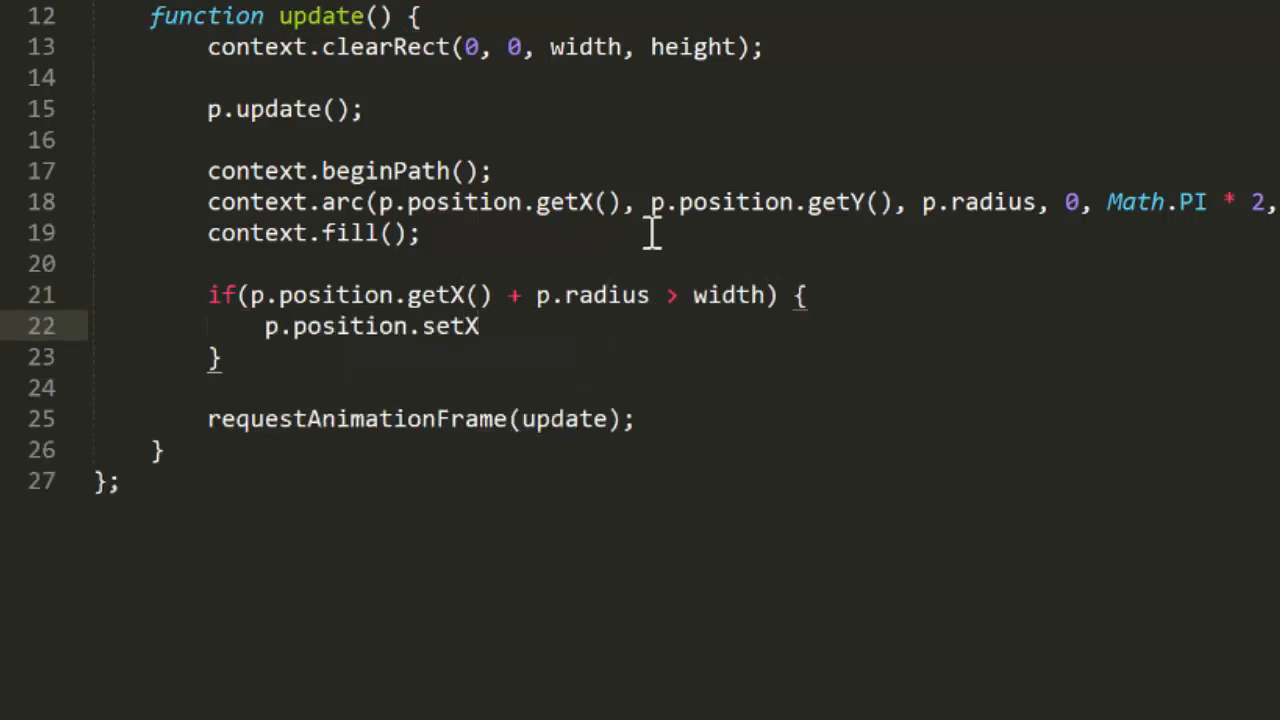
type("(width - p.radius);")
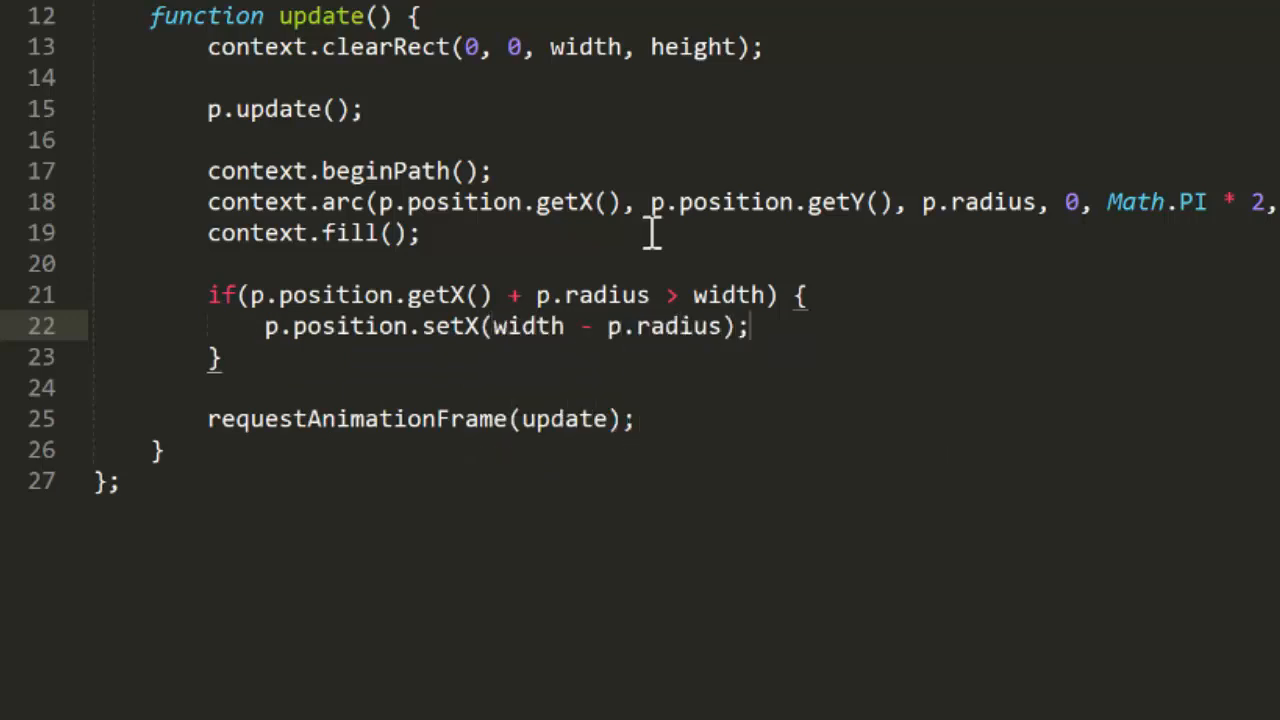
- Reverse horizontal velocity with 'p.velocity.setX(p.velocity.getX() * -1);'
type("p.")
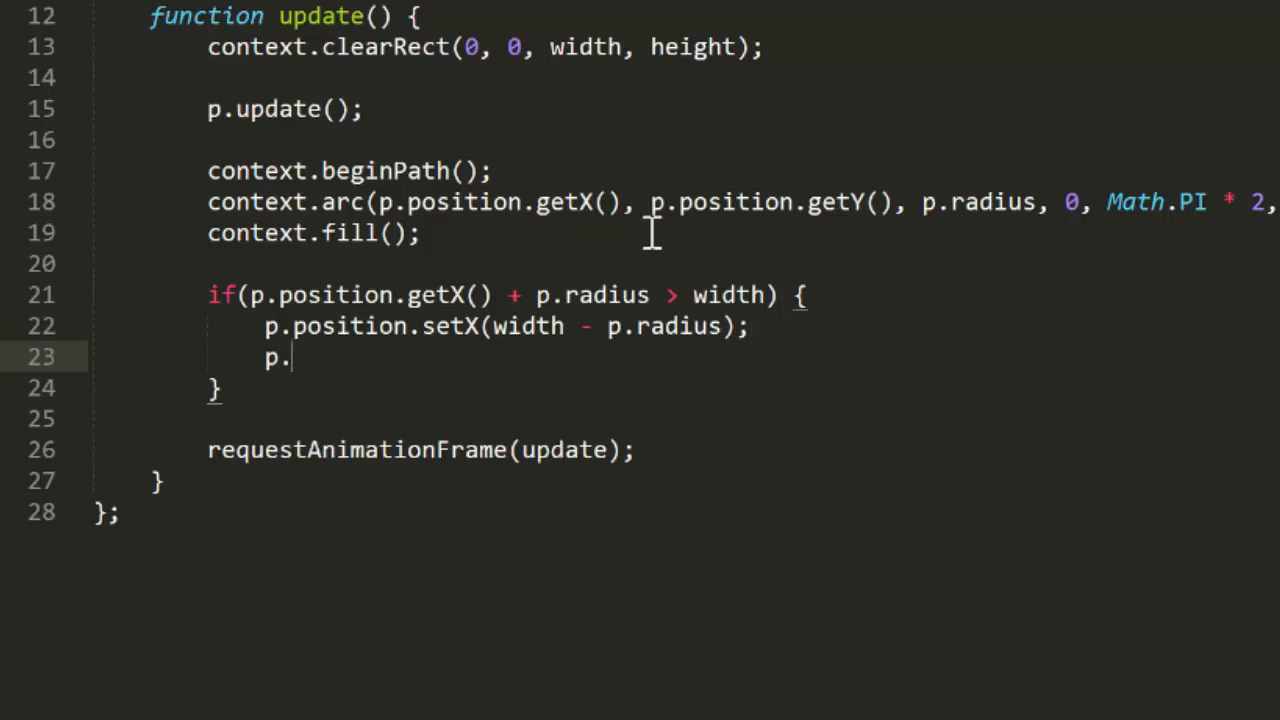
type("velocity.")
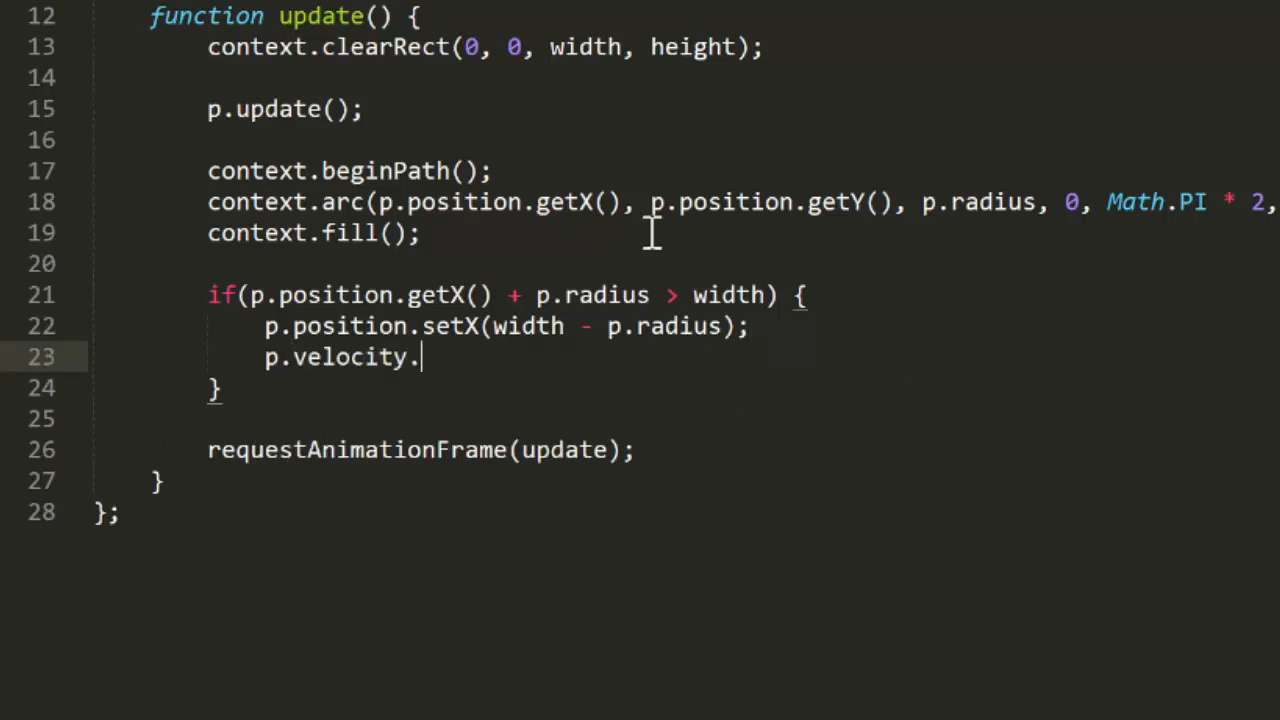
type("setX()")
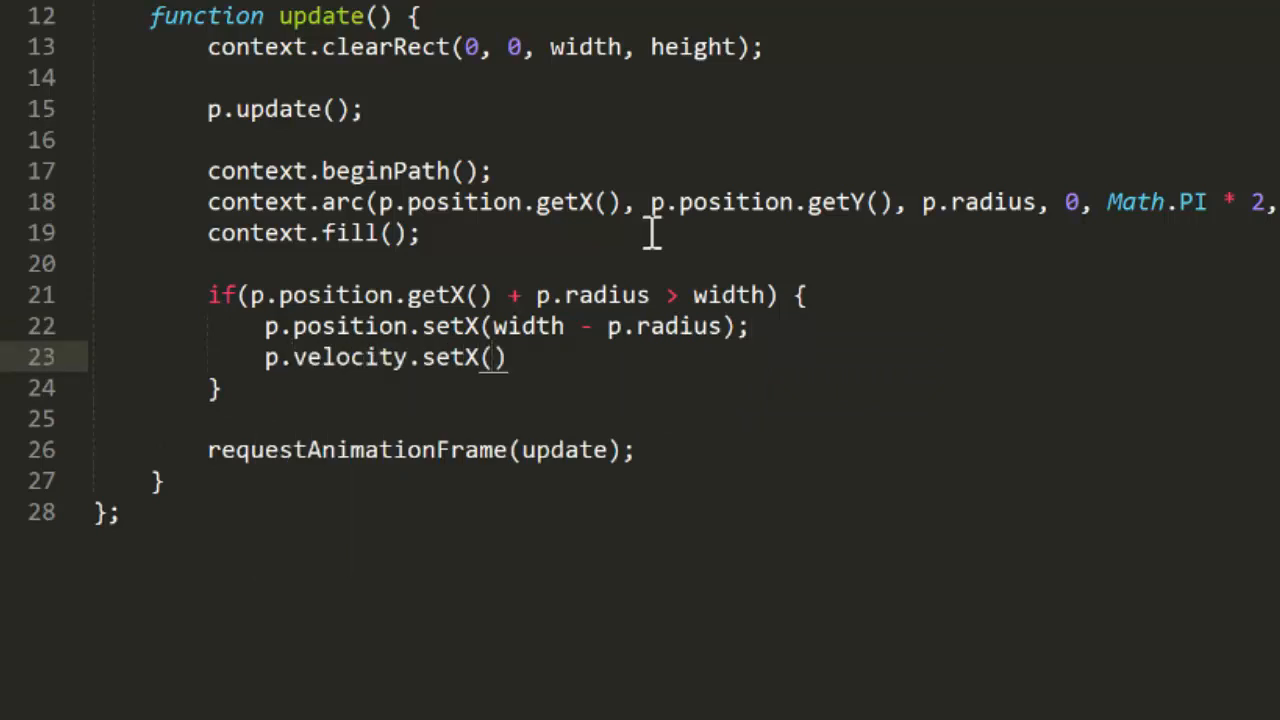
type("p.velocity.g")
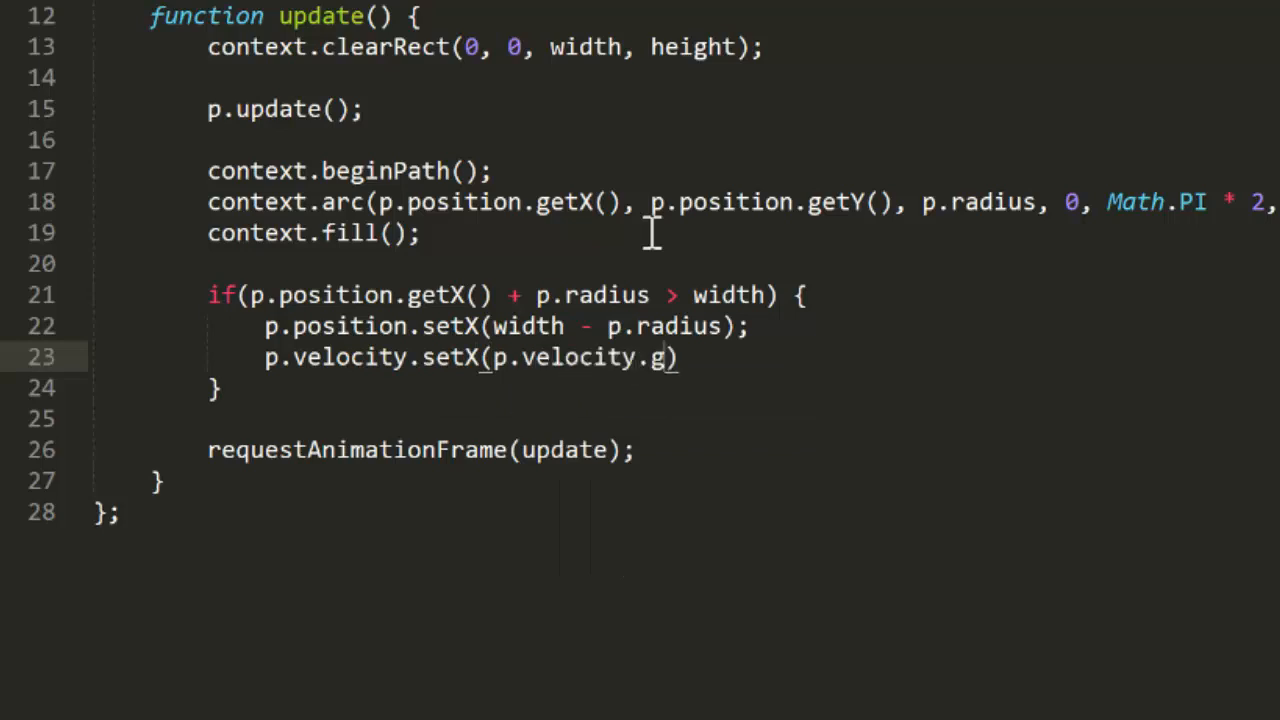
type("etX()")
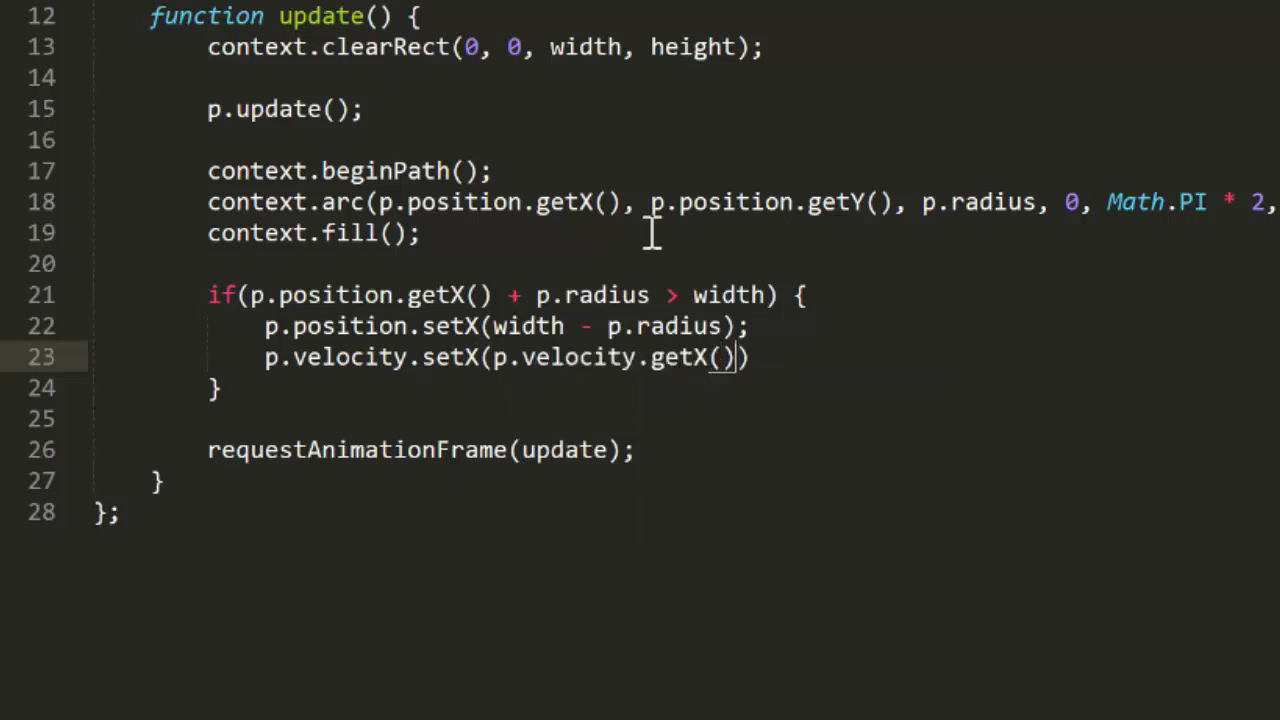
type("* -1);")
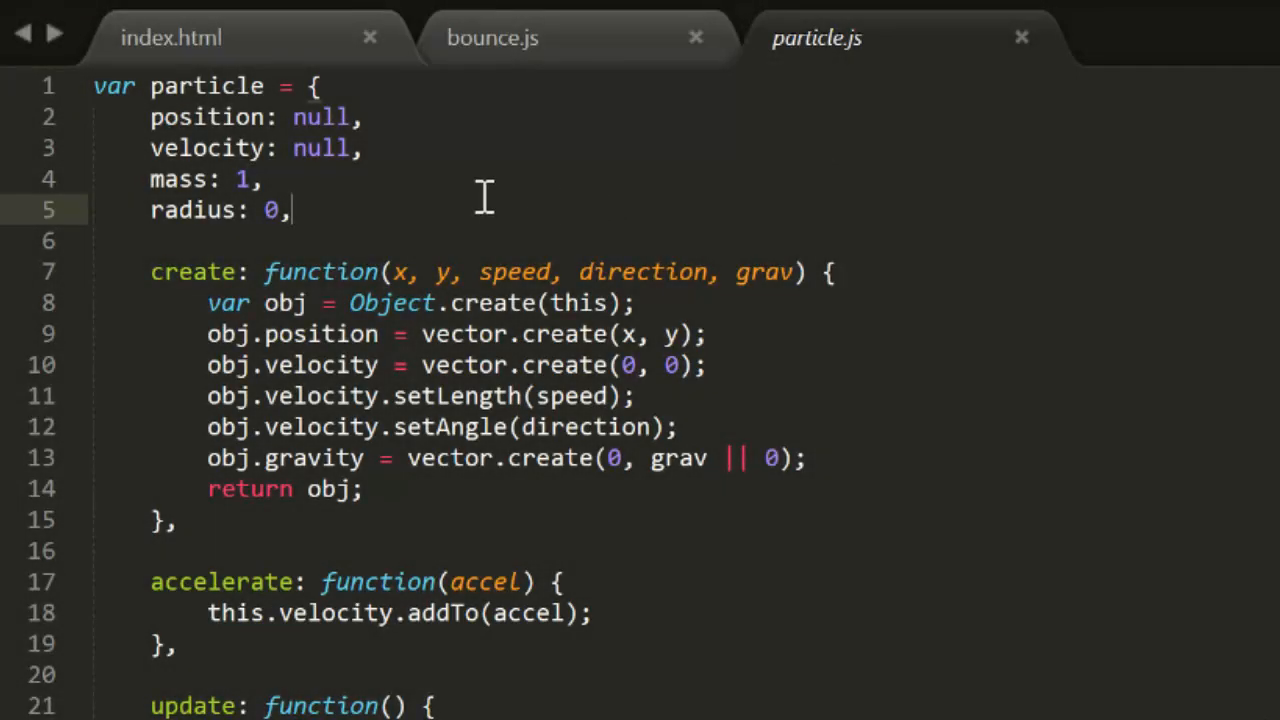
- Add a 'bounce: -1,' default property to the particle object in particle.js
type("bounce")
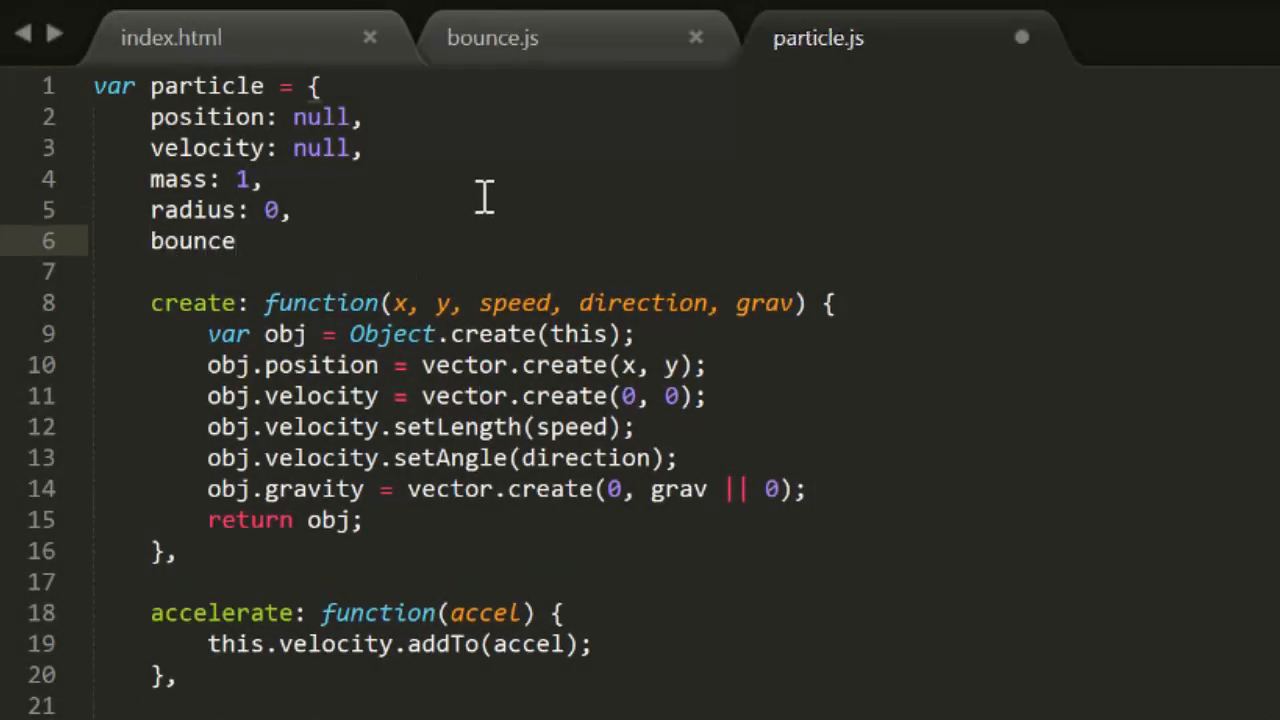
type(": -1,")
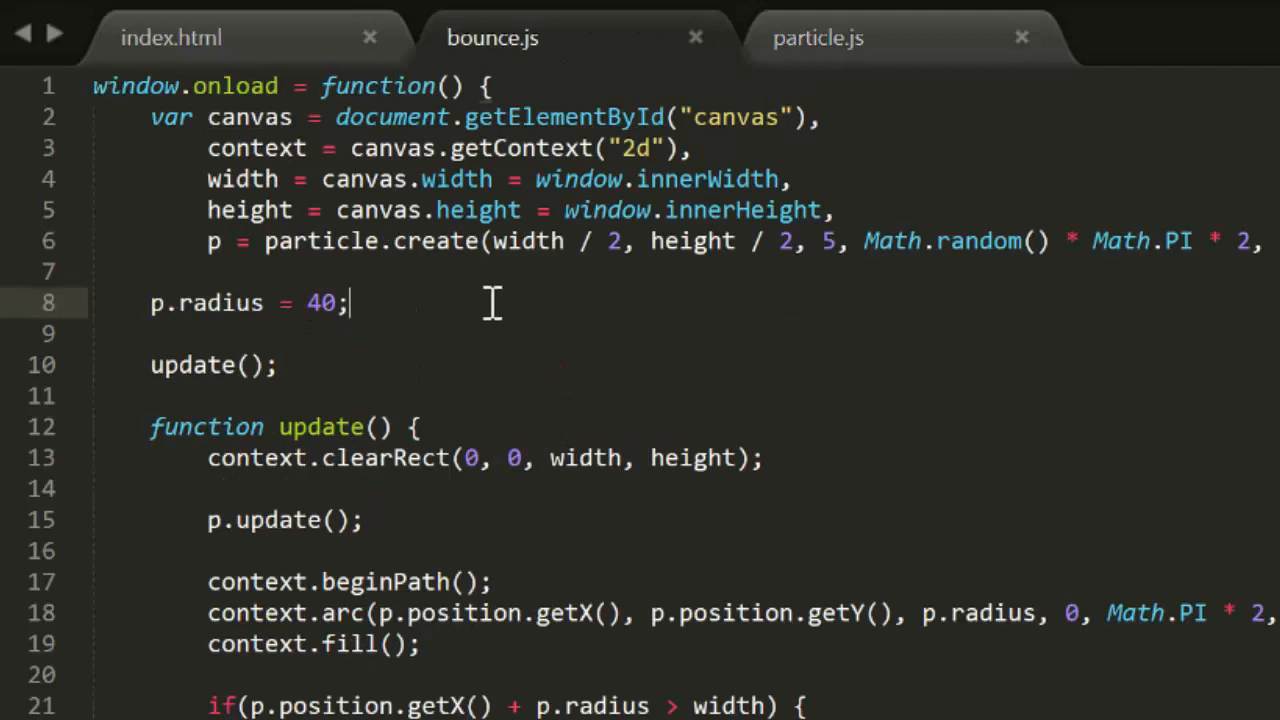
- In bounce.js set 'p.bounce = -0.9;' after the radius line
type("p.")
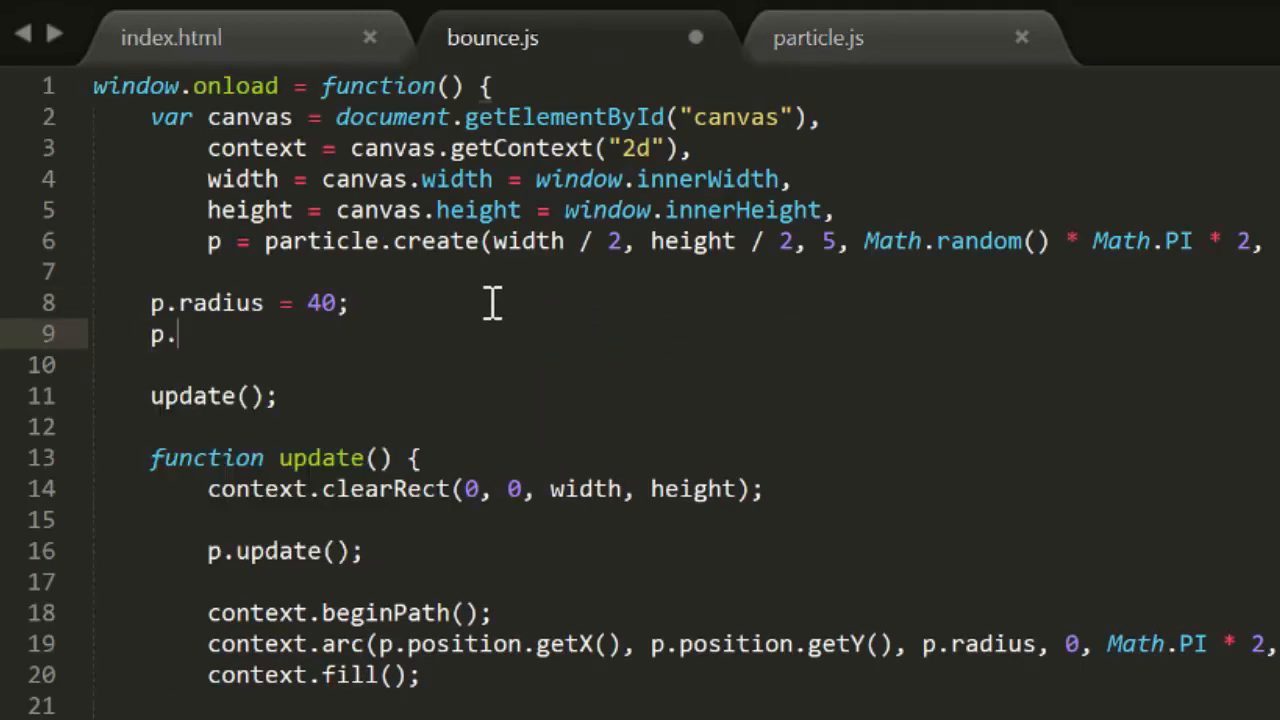
type("bounce =")
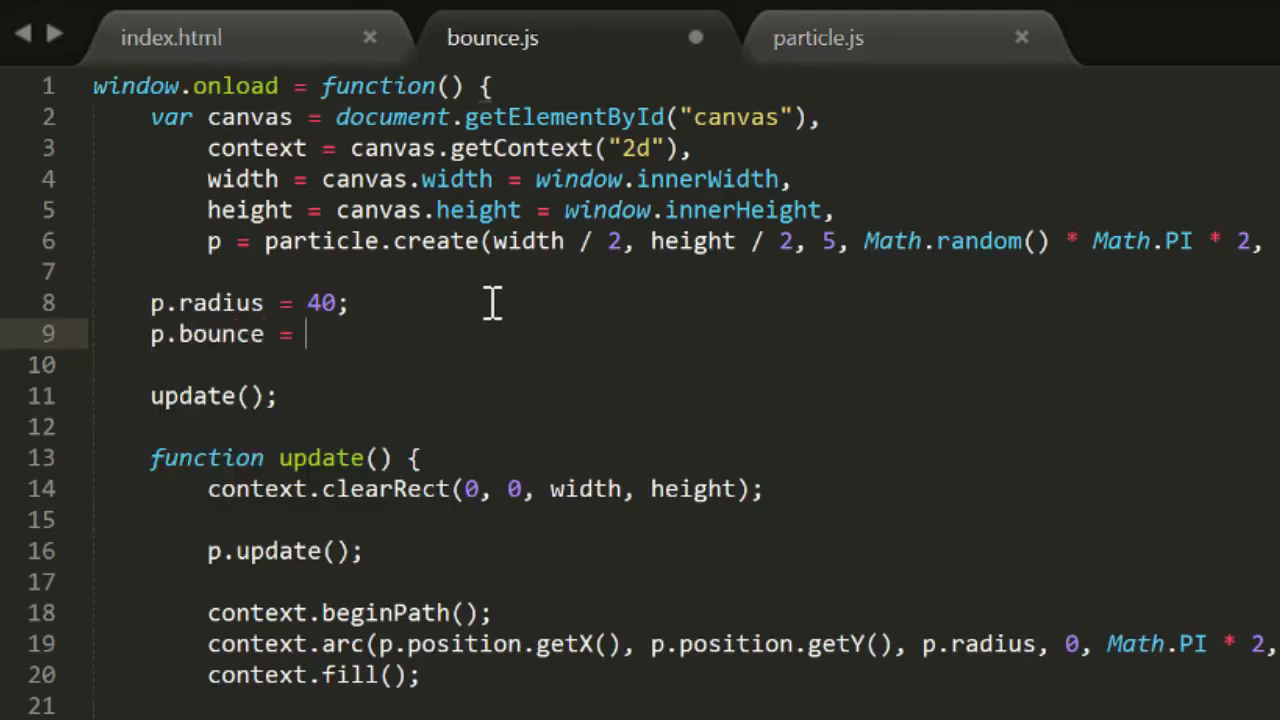
type("-0")
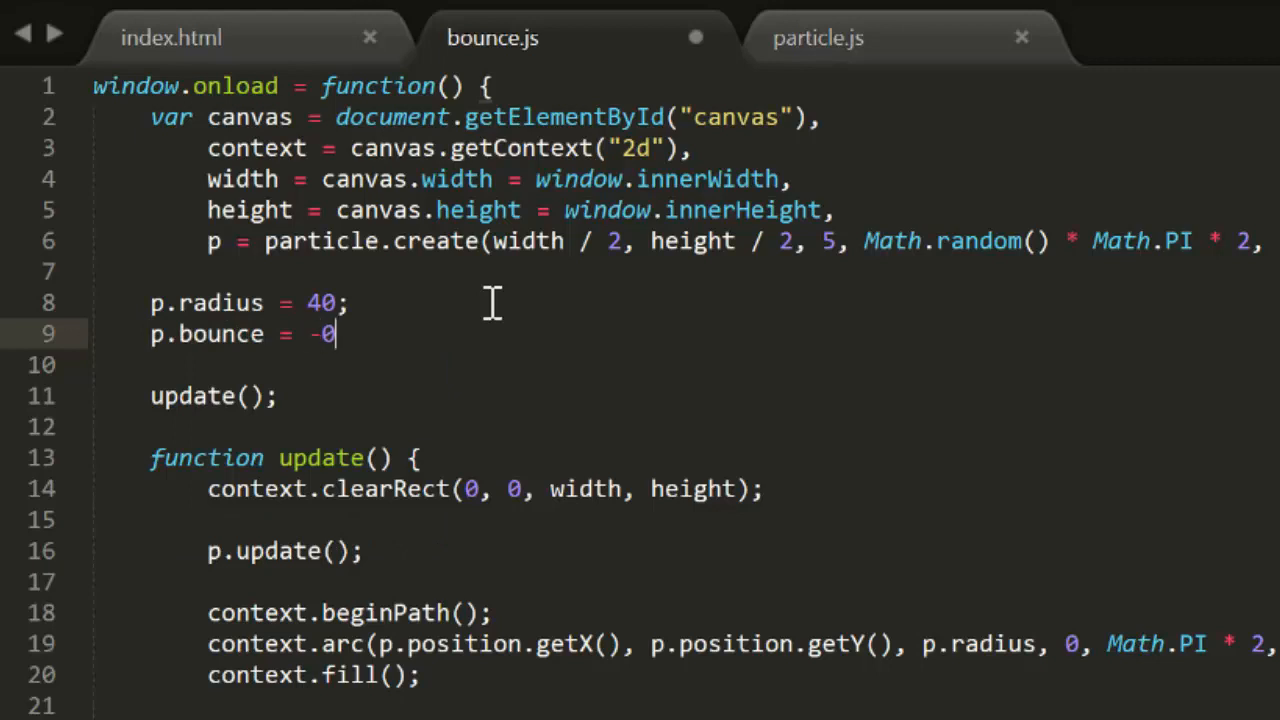
type(".9;")
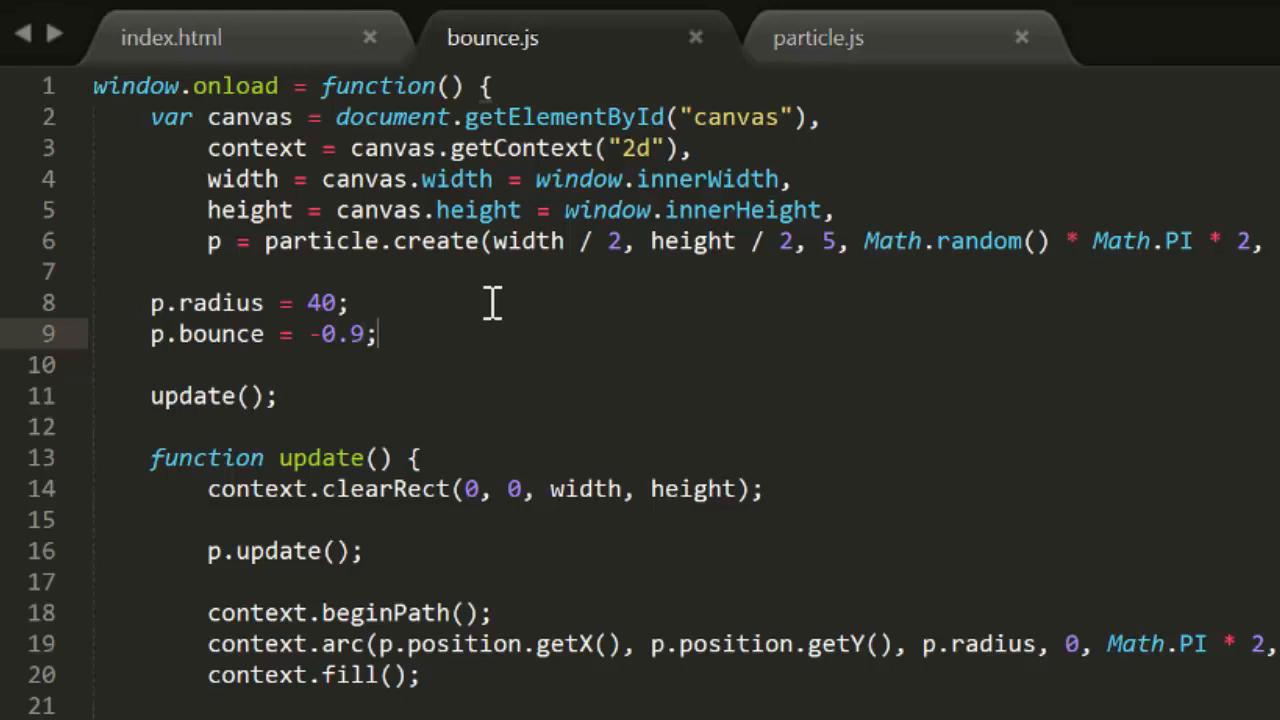
scroll("down", 3)
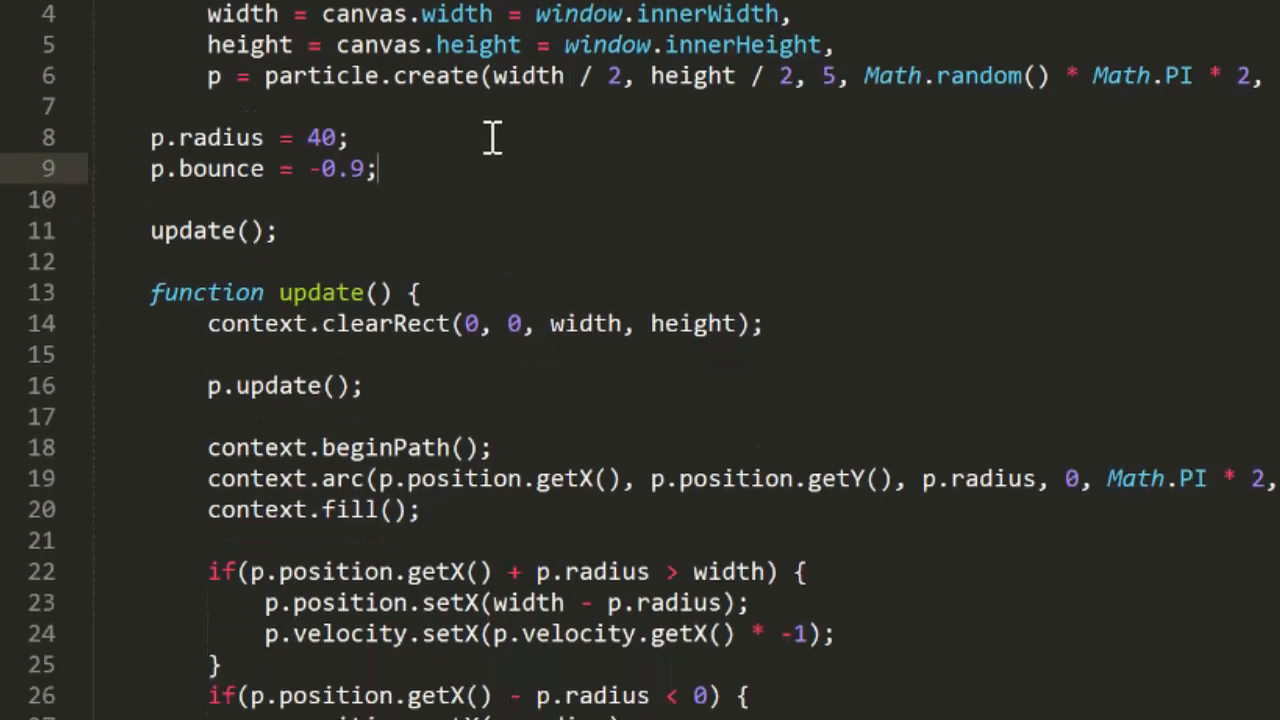
scroll("down", 3)
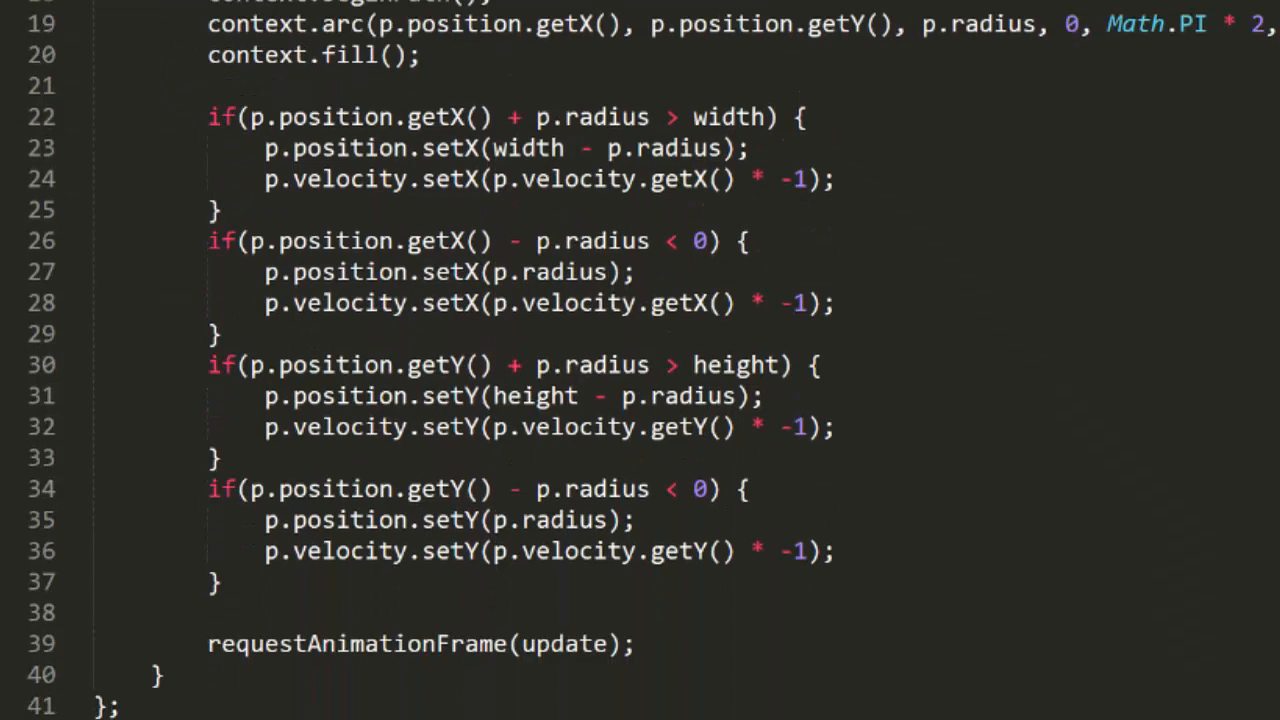